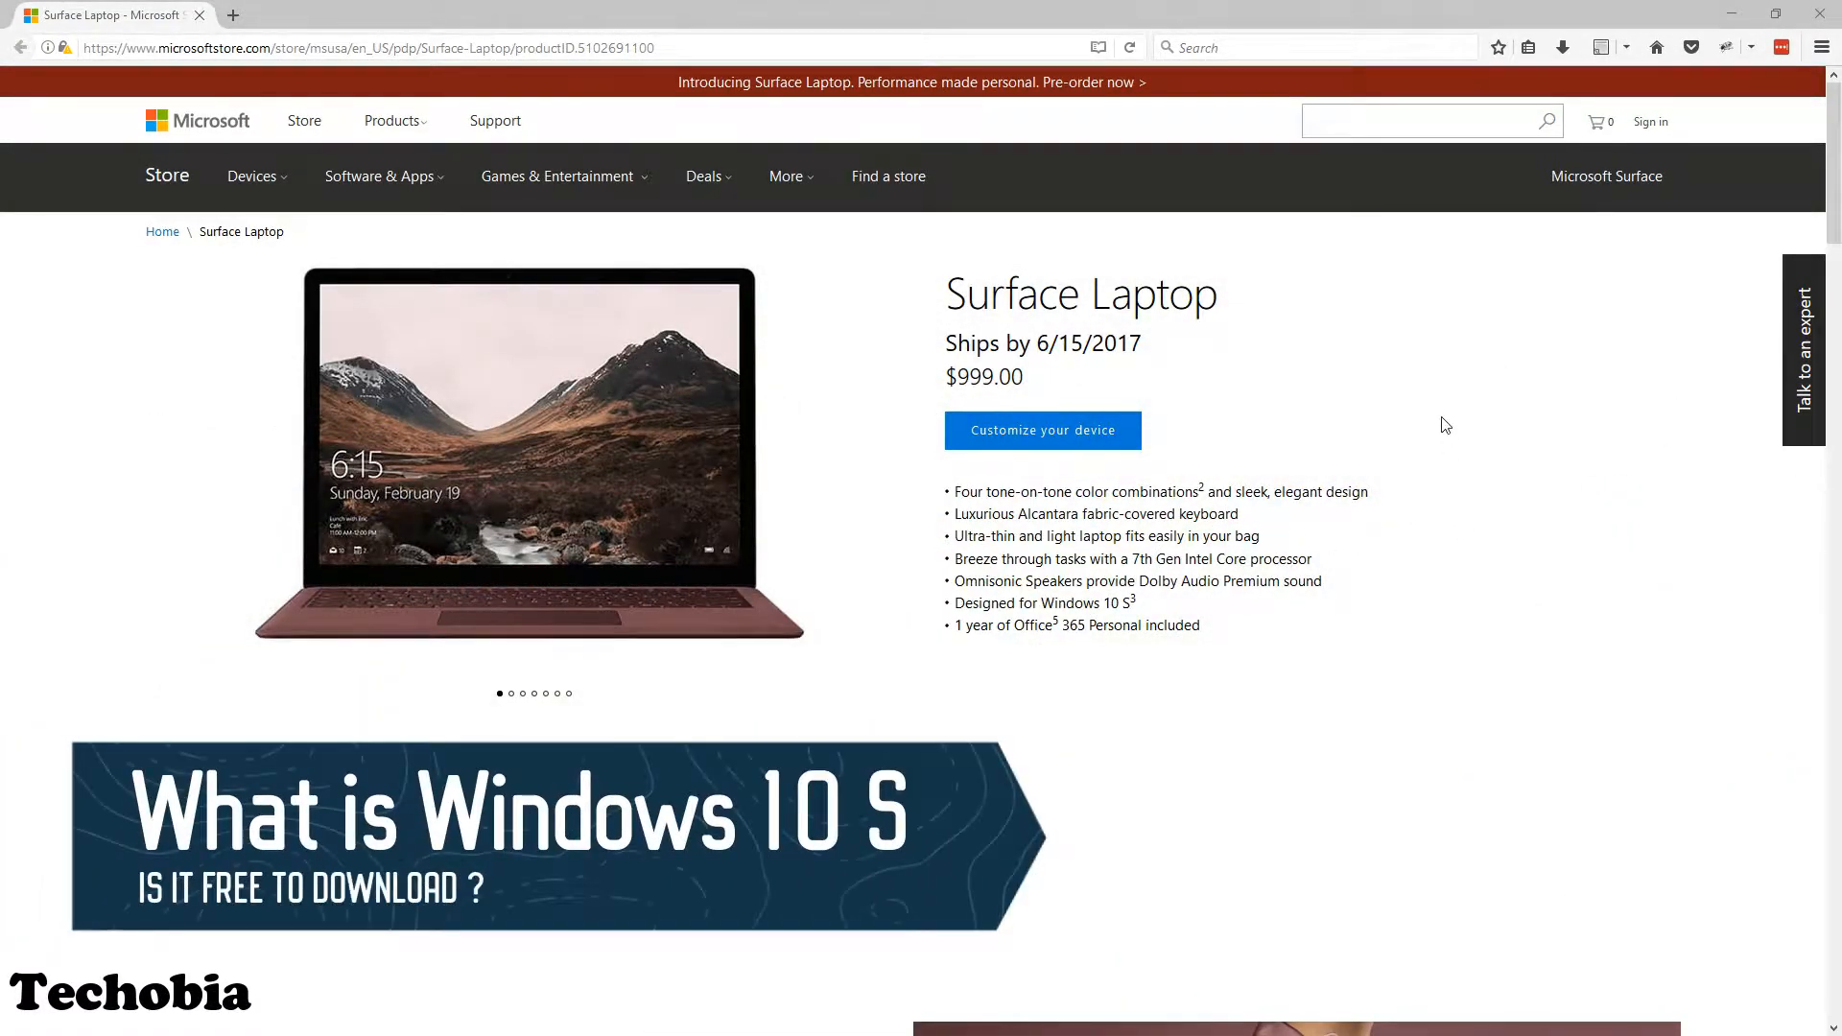
# Step: Customize the Surface Laptop and choose Cobalt Blue, giving the i5/8GB/256GB model at $1,299.00
pyautogui.scroll(-3)
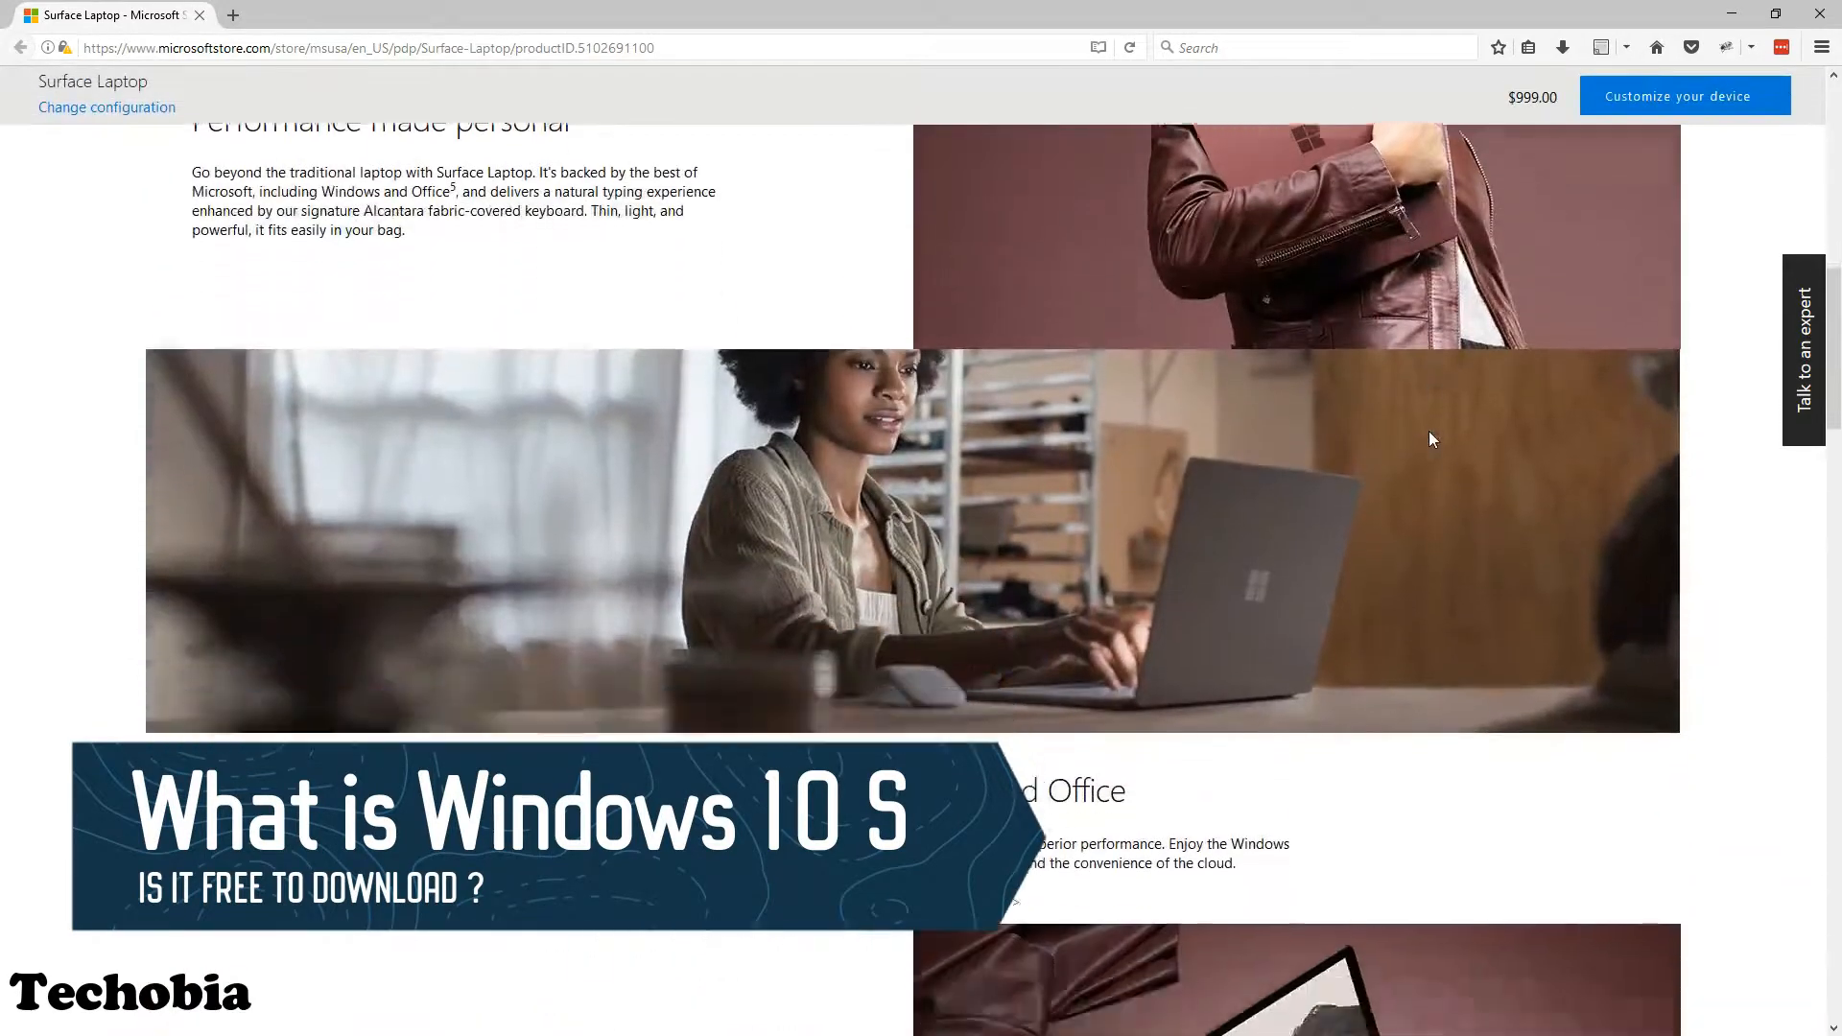
pyautogui.scroll(-3)
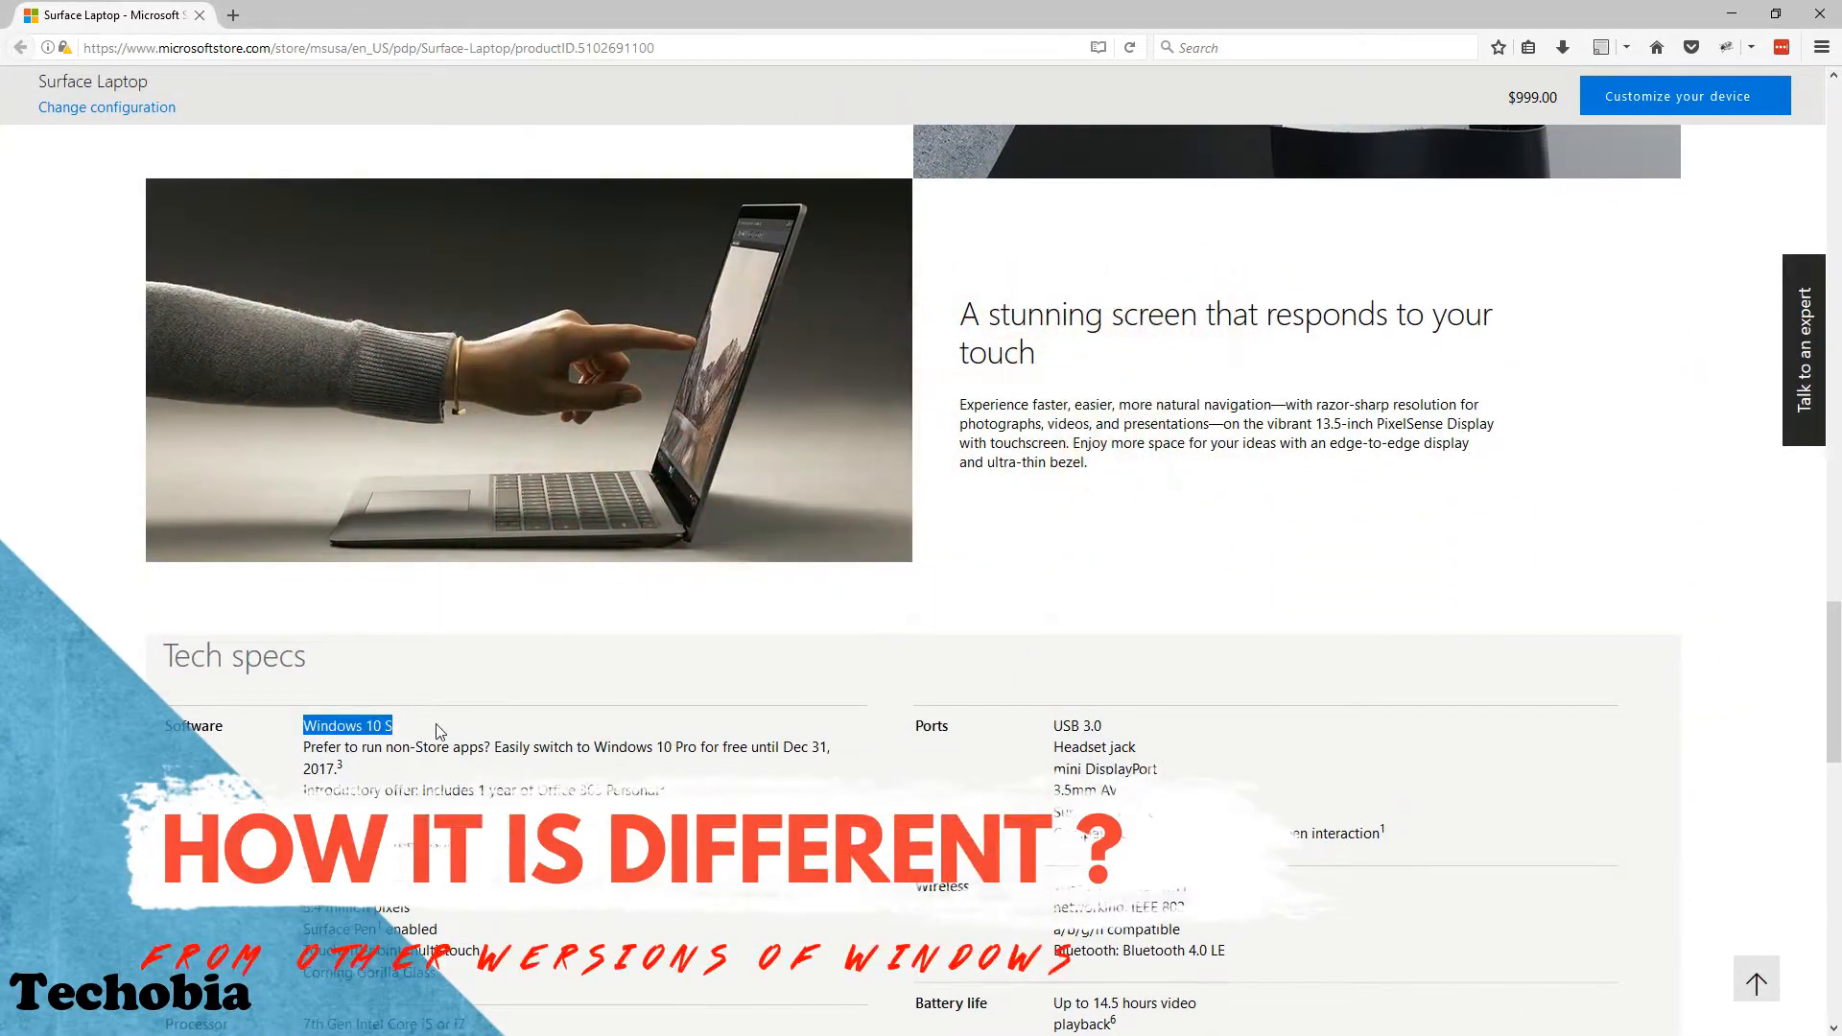
pyautogui.moveTo(1232, 556)
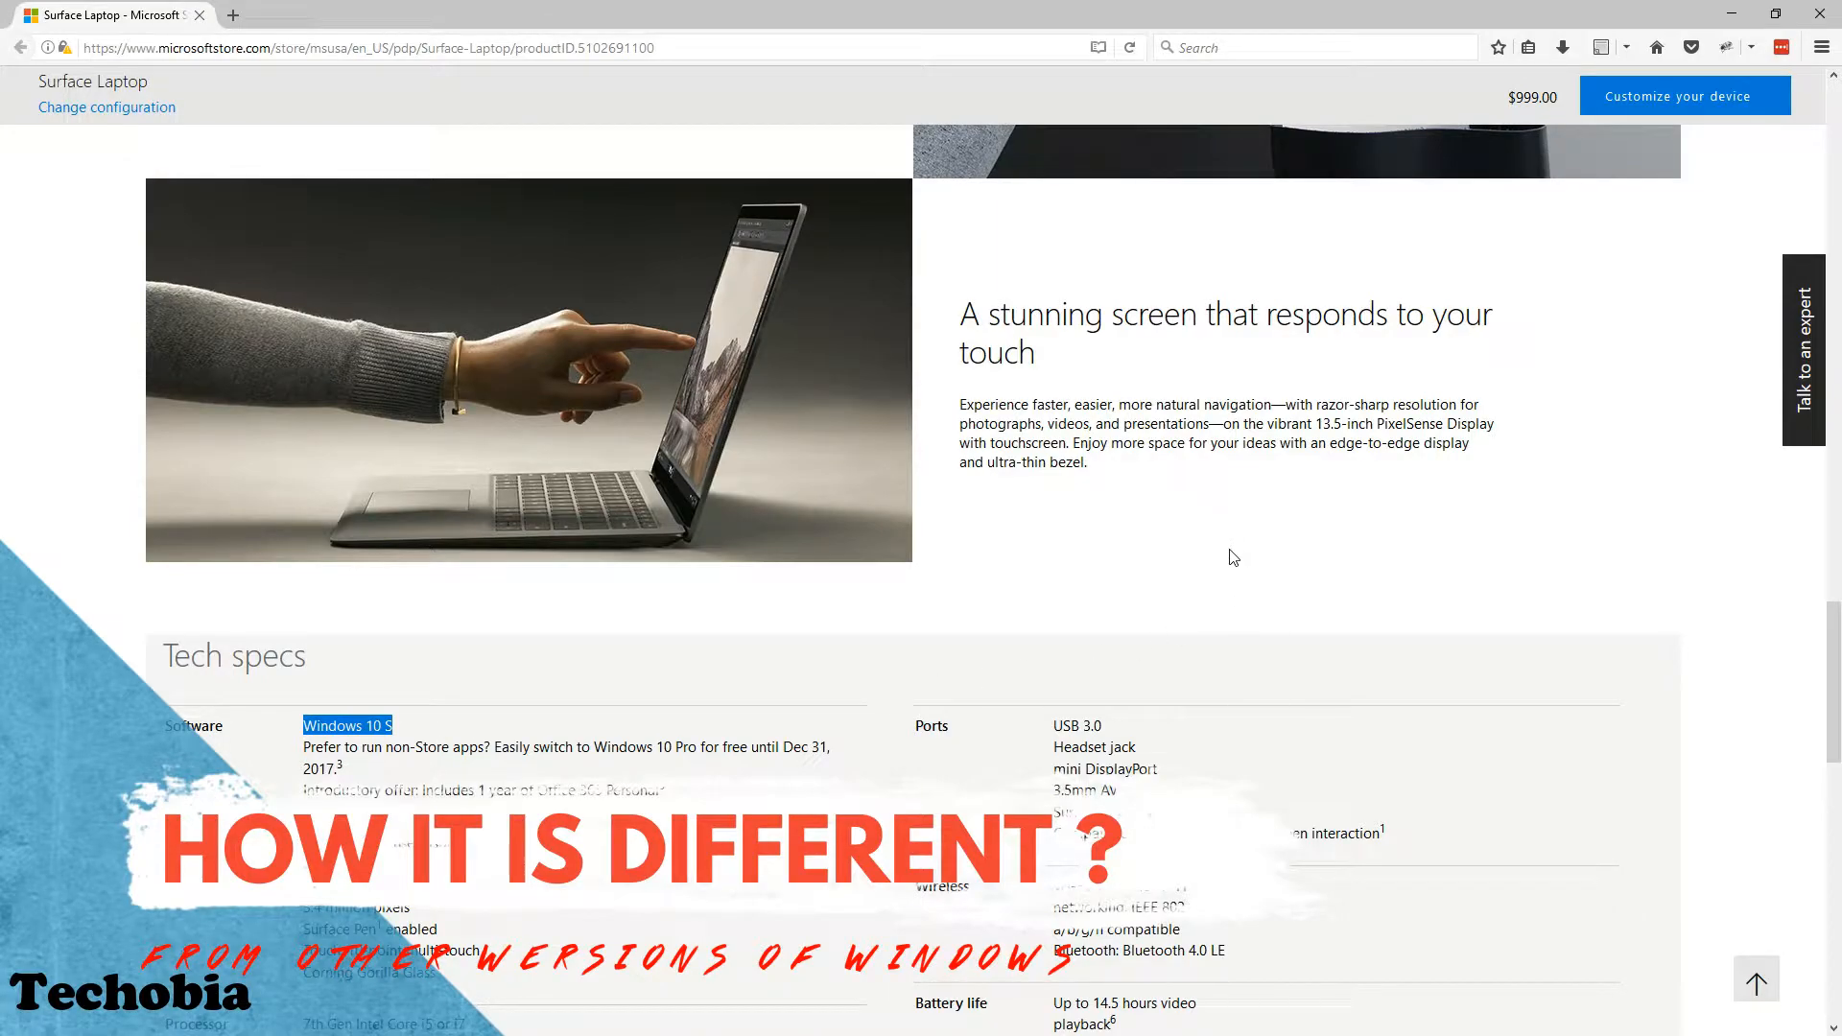
pyautogui.scroll(-3)
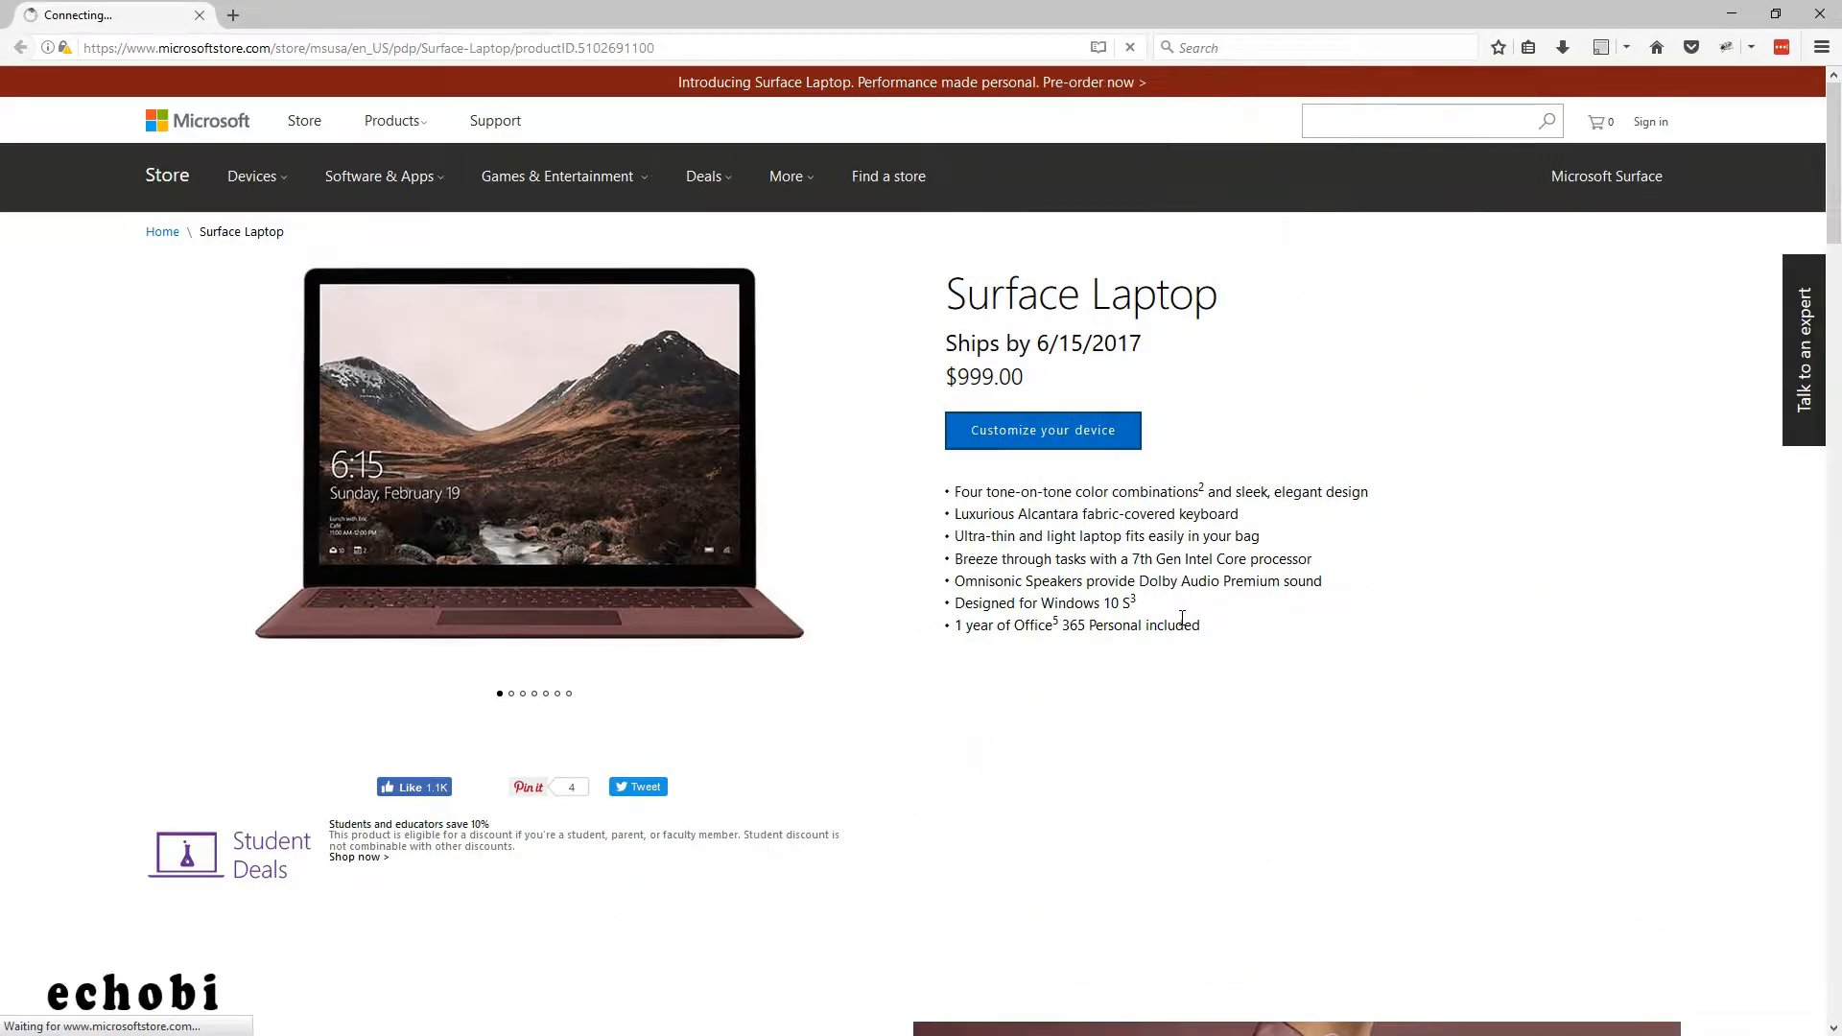
pyautogui.click(1044, 430)
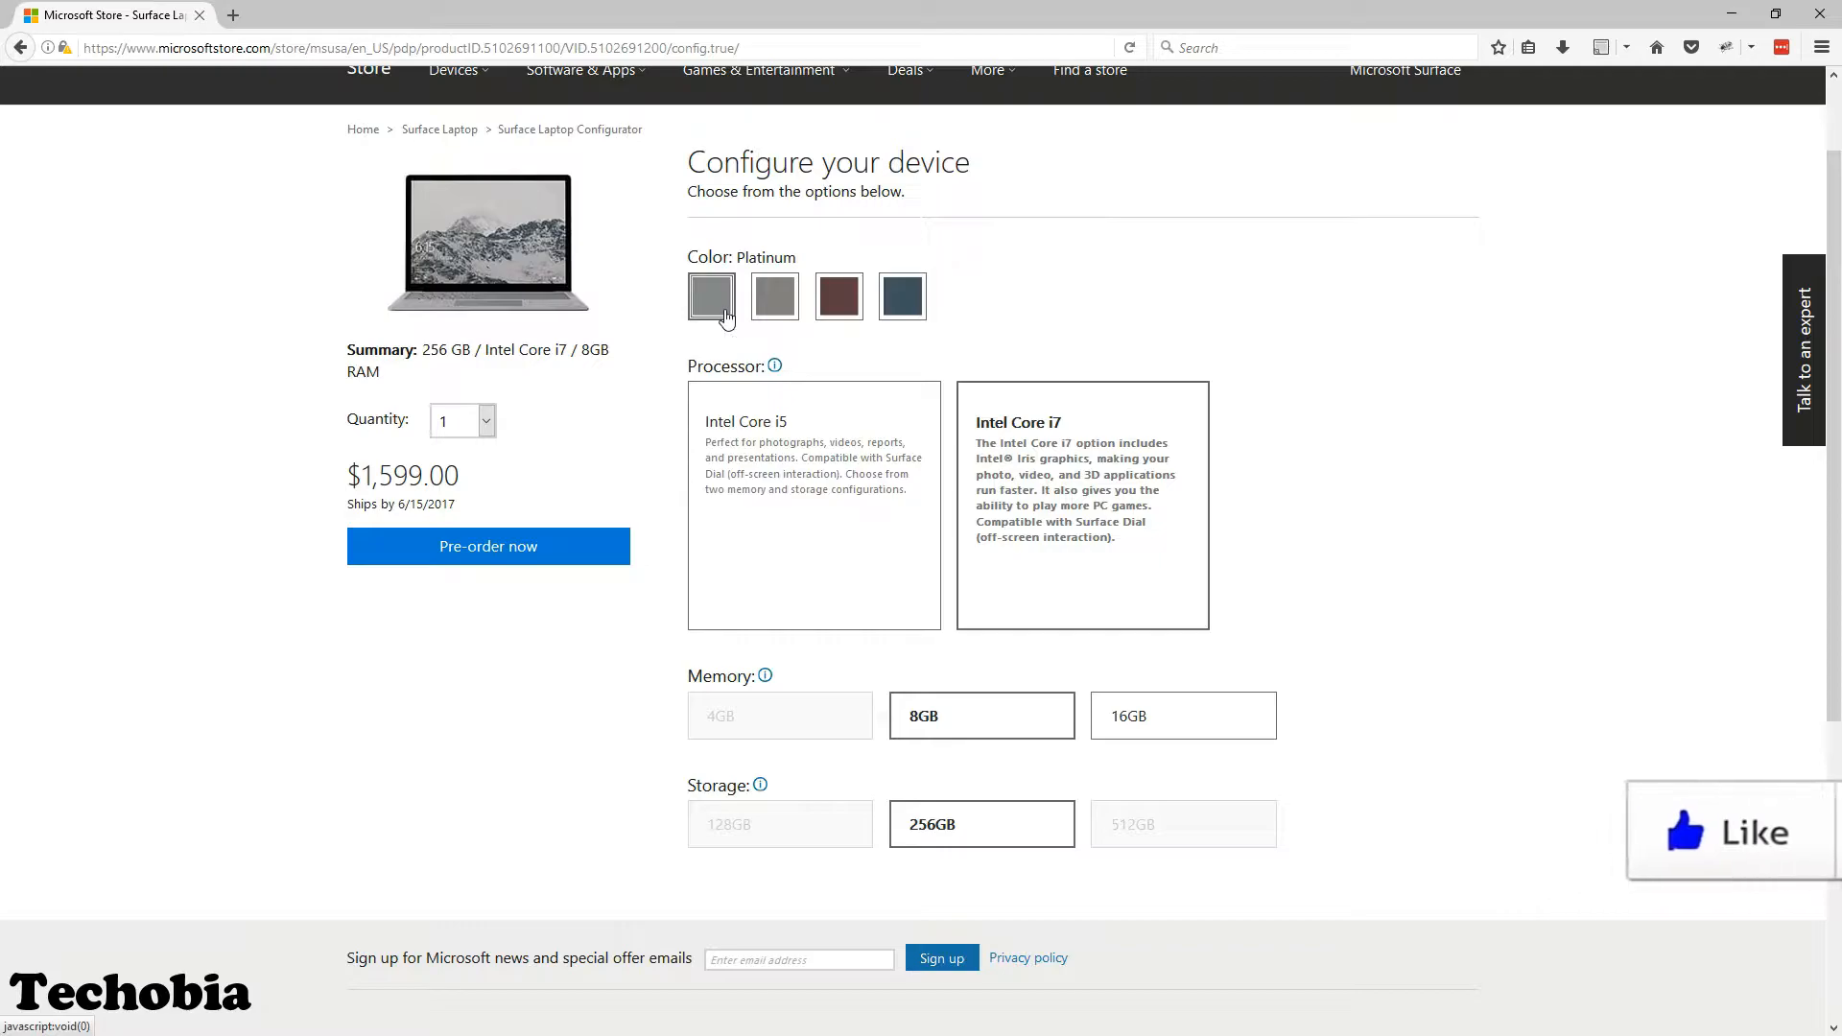
pyautogui.click(902, 295)
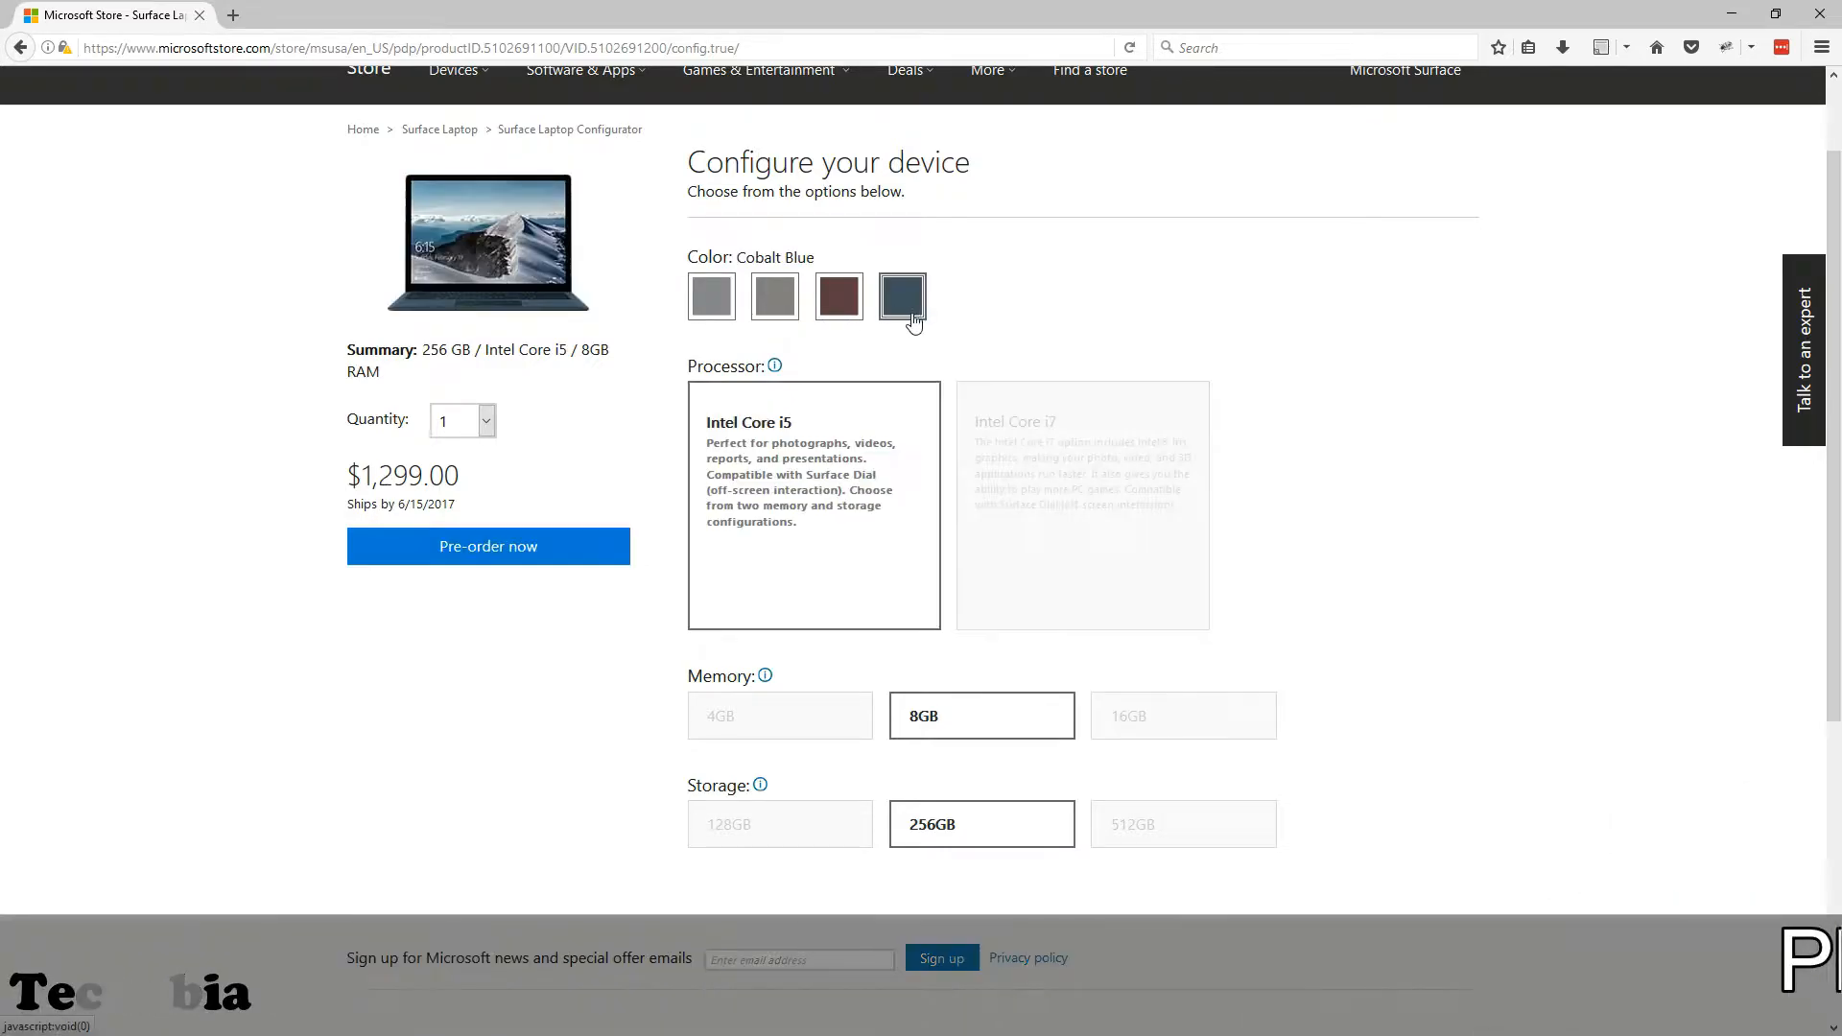
pyautogui.scroll(-3)
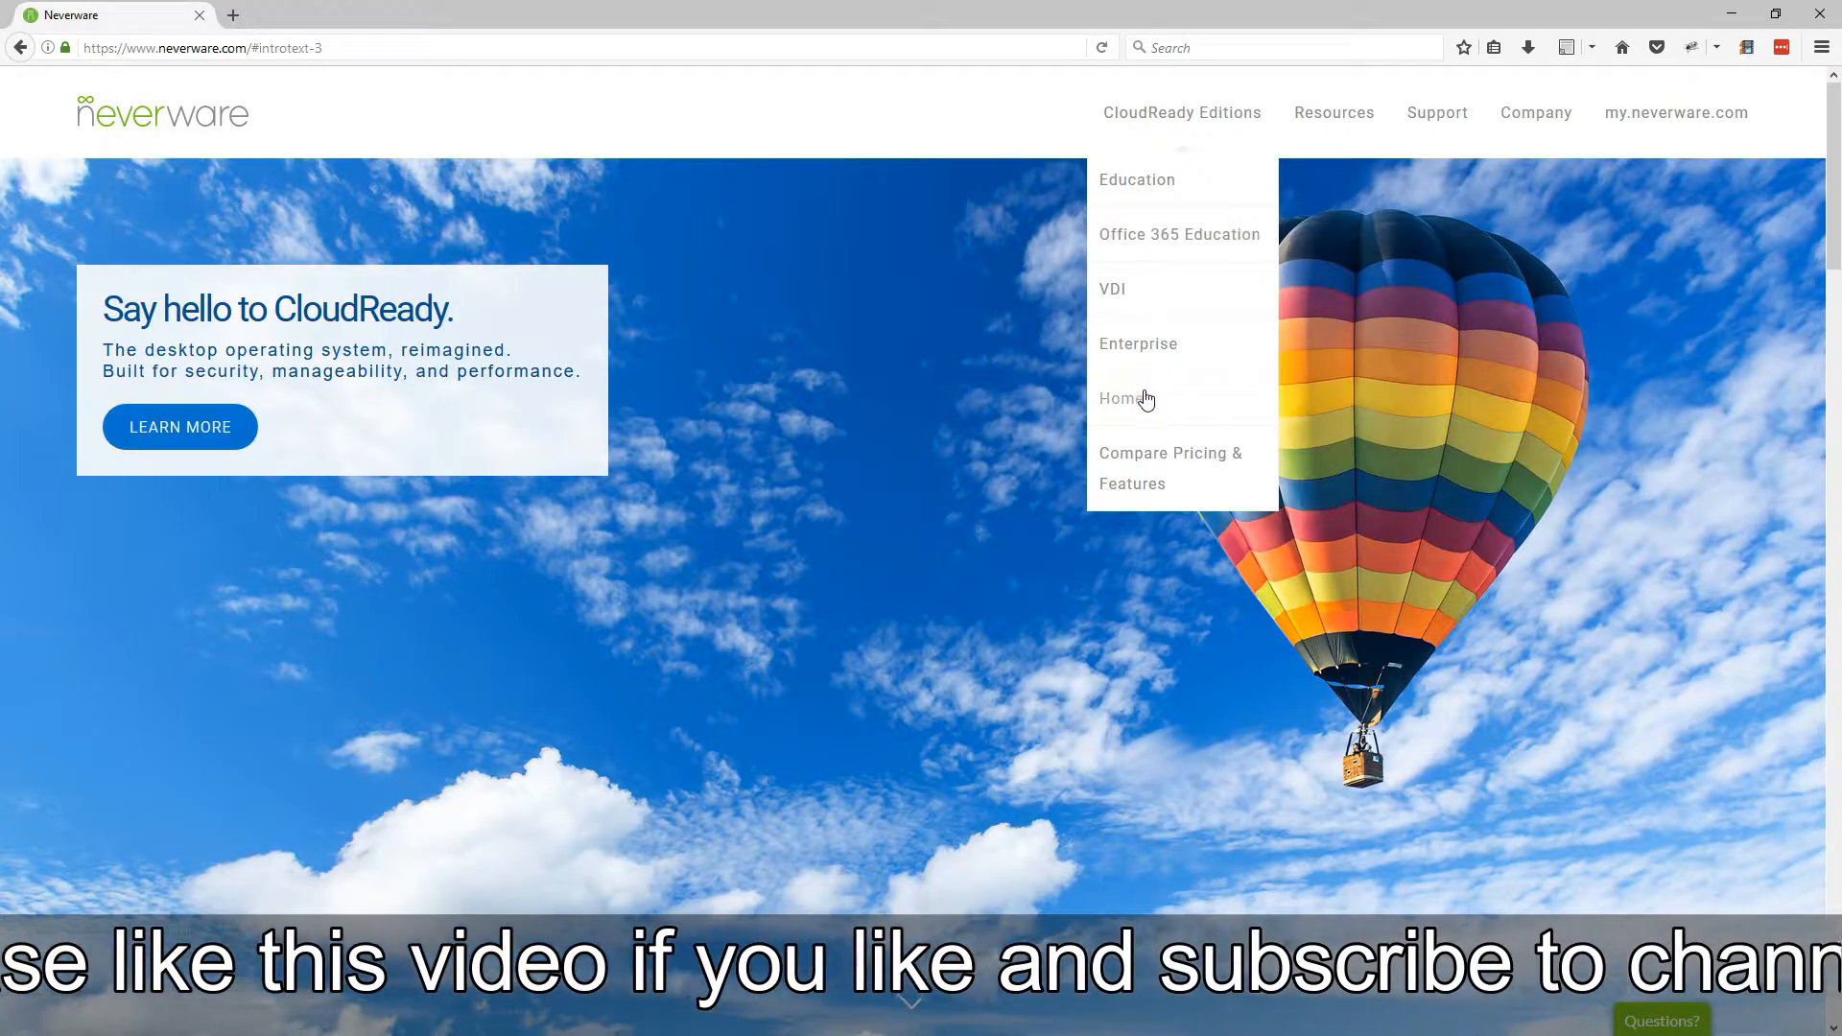
# Step: View the CloudReady Home edition and its Certified Model Finder list of supported Acer devices
pyautogui.click(1119, 399)
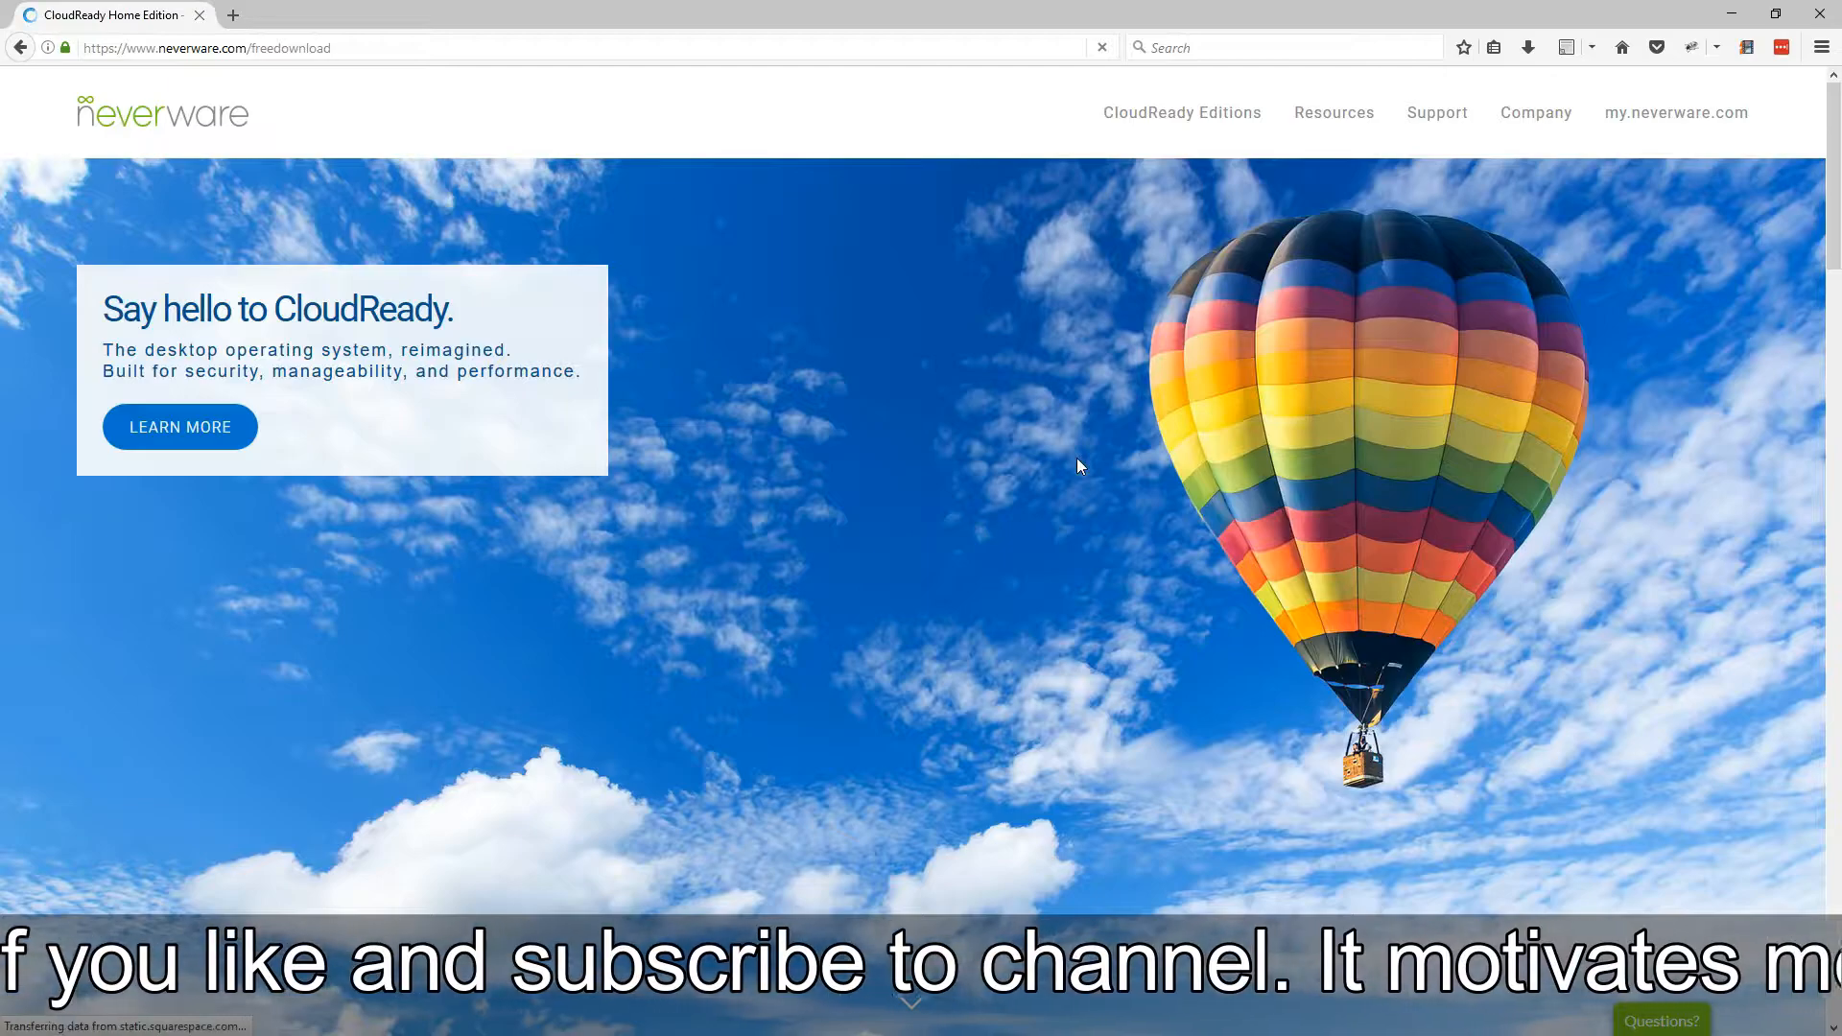
pyautogui.click(181, 426)
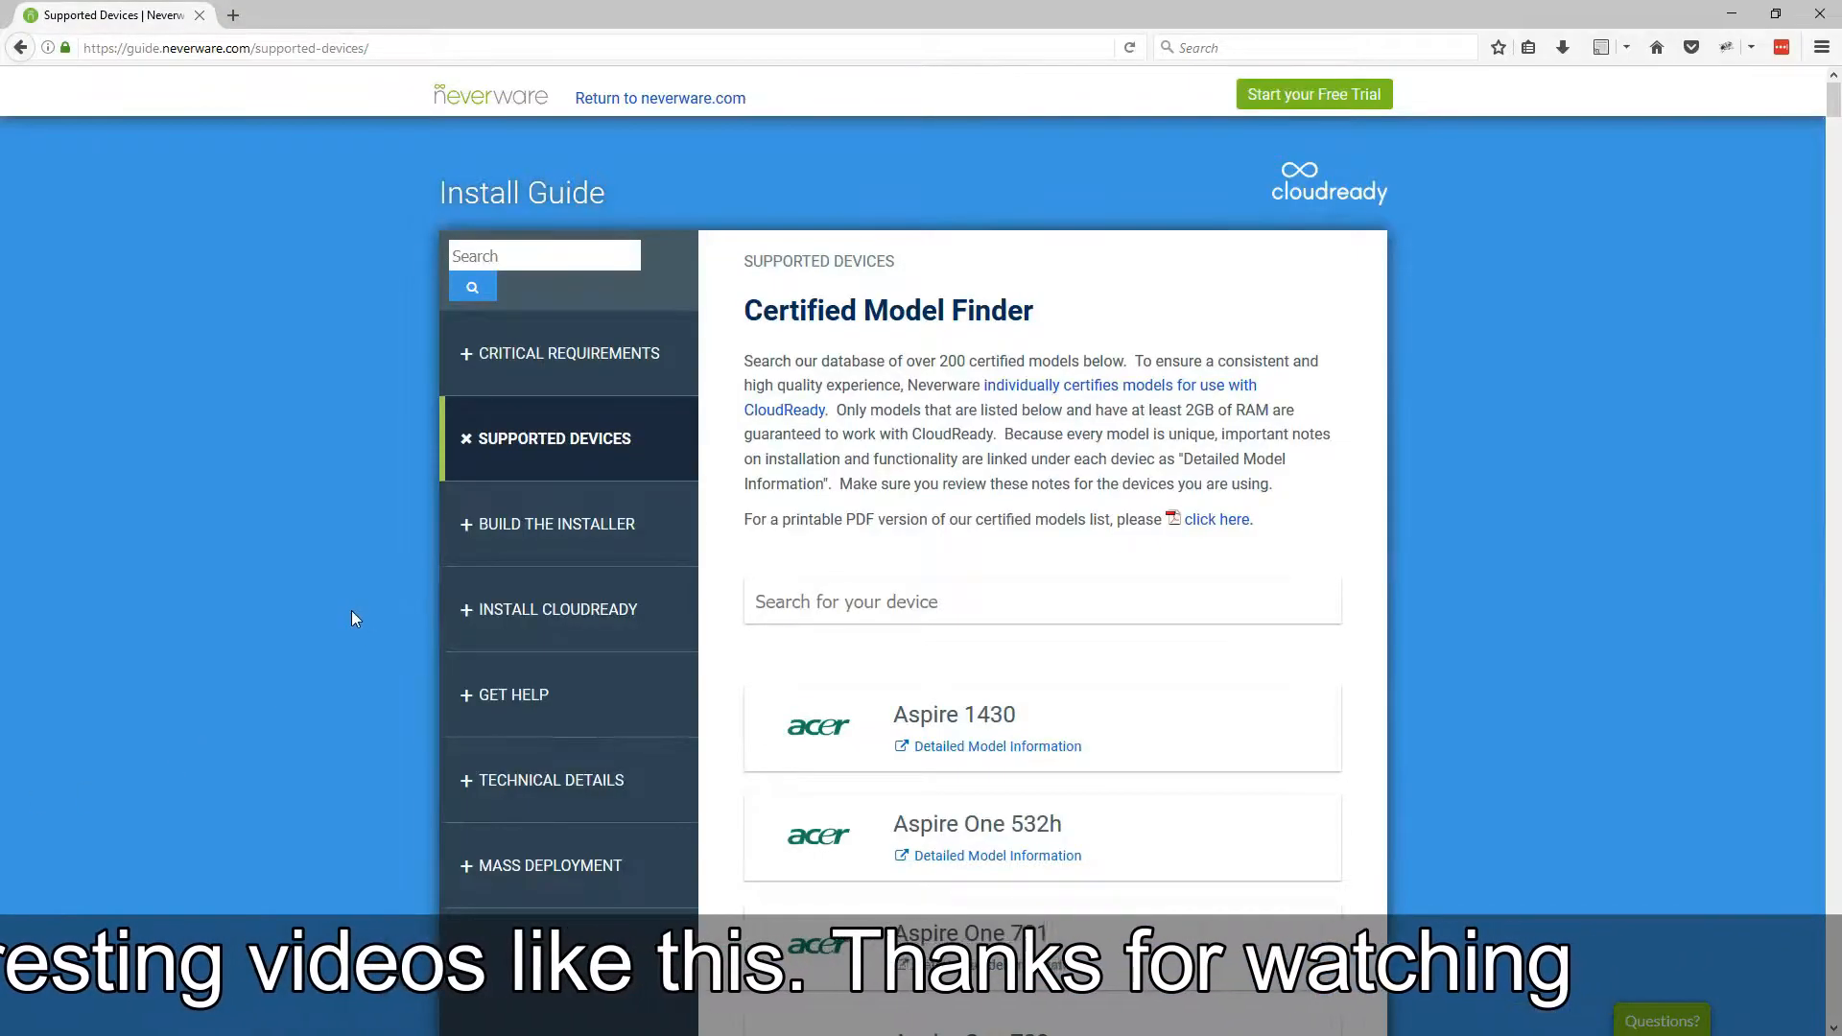
pyautogui.scroll(-3)
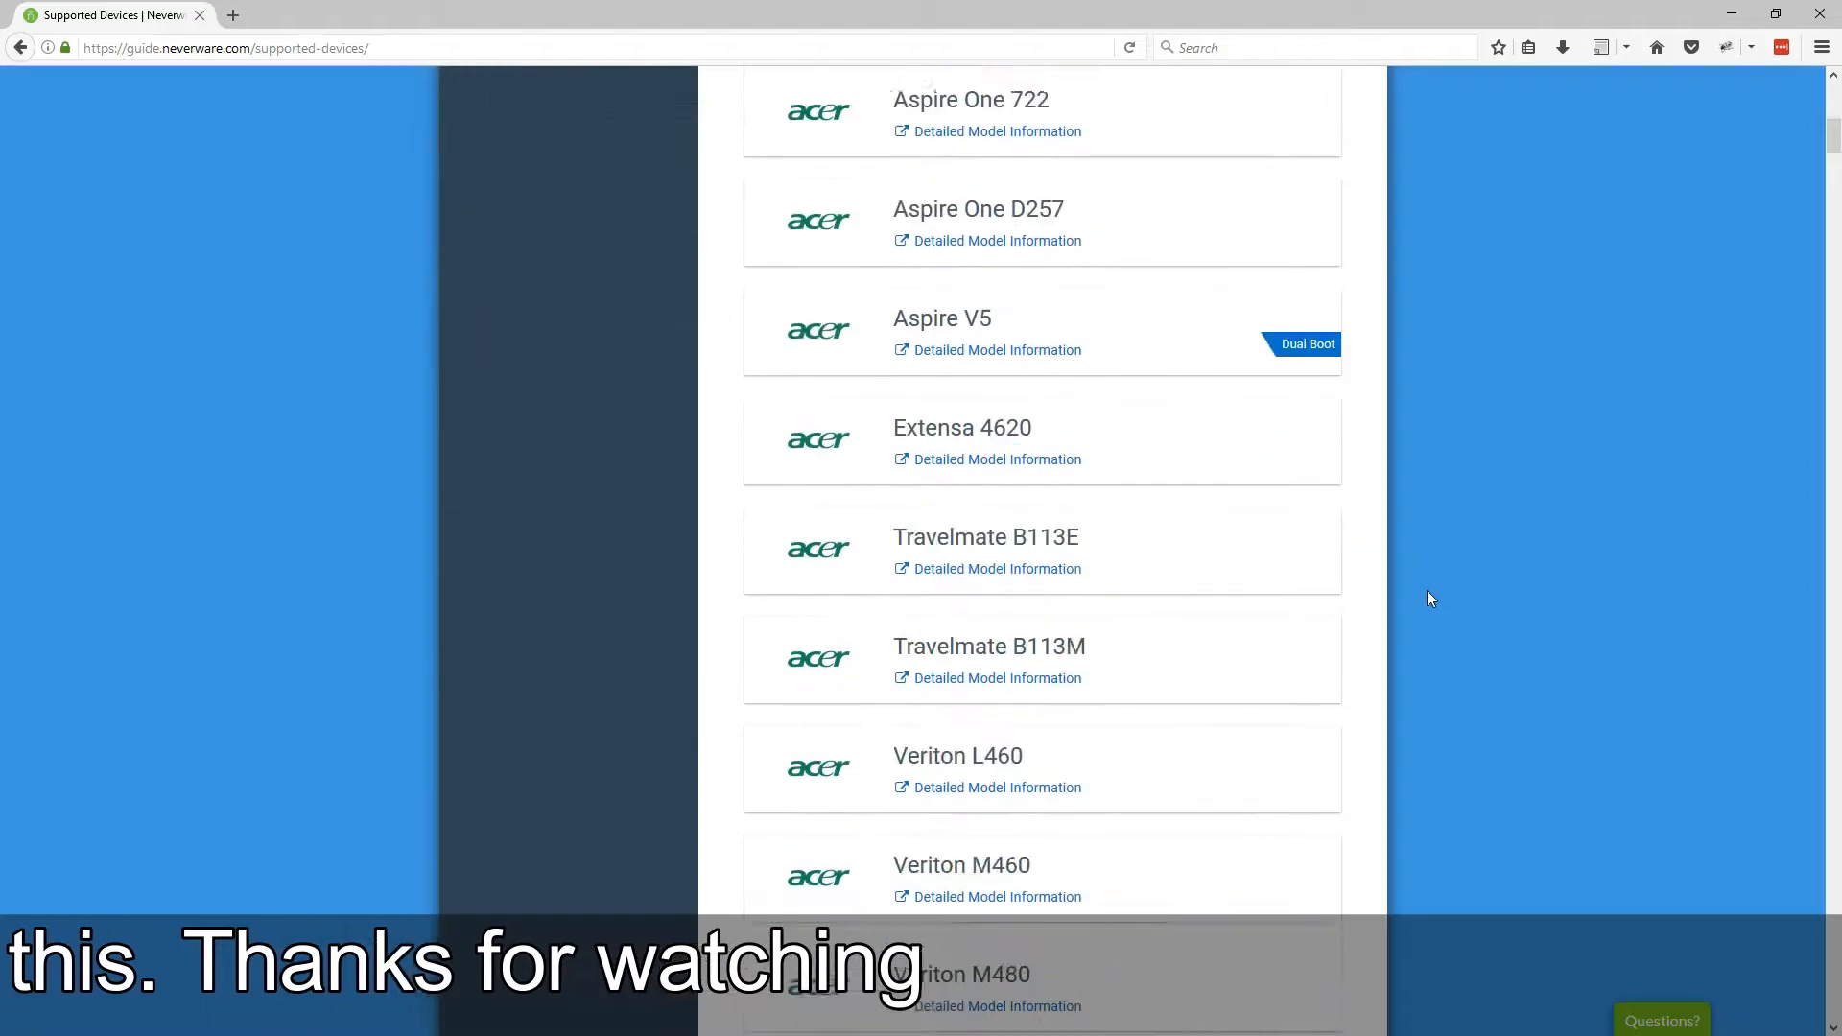
pyautogui.click(18, 46)
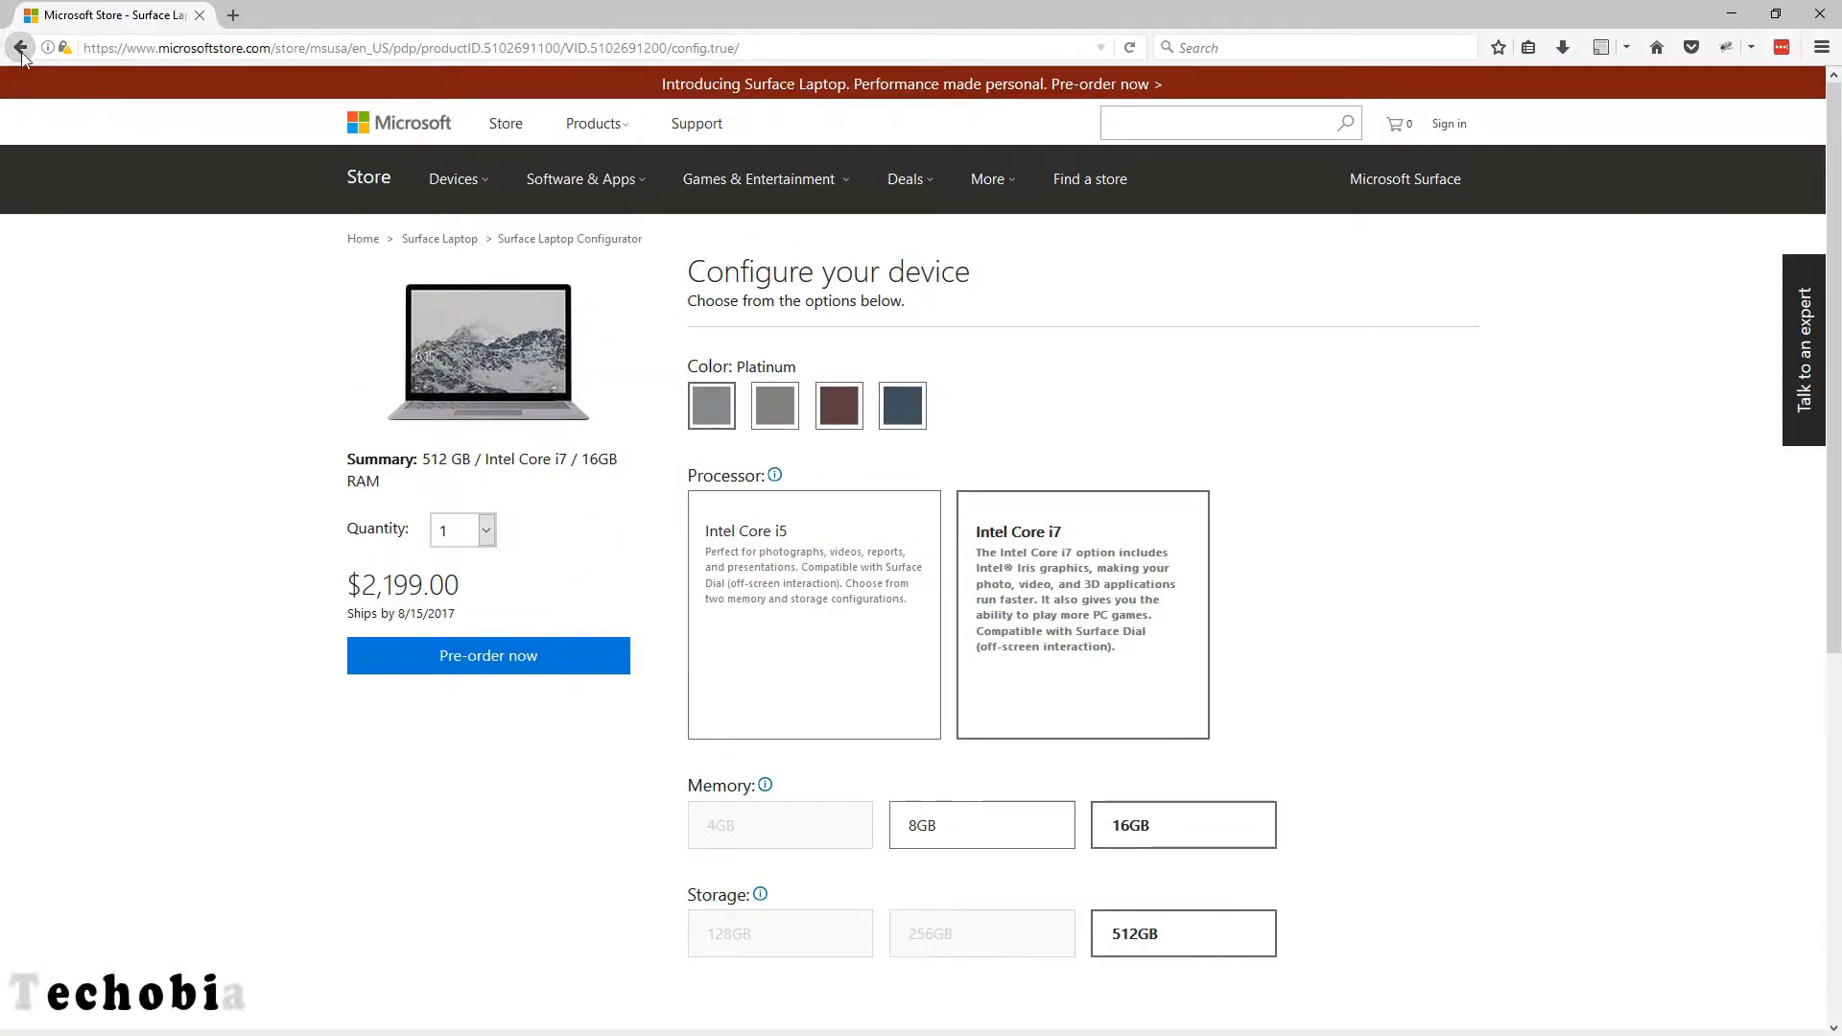
# Step: Return from the configurator to the Surface Laptop product page showing the $999.00 price
pyautogui.click(17, 46)
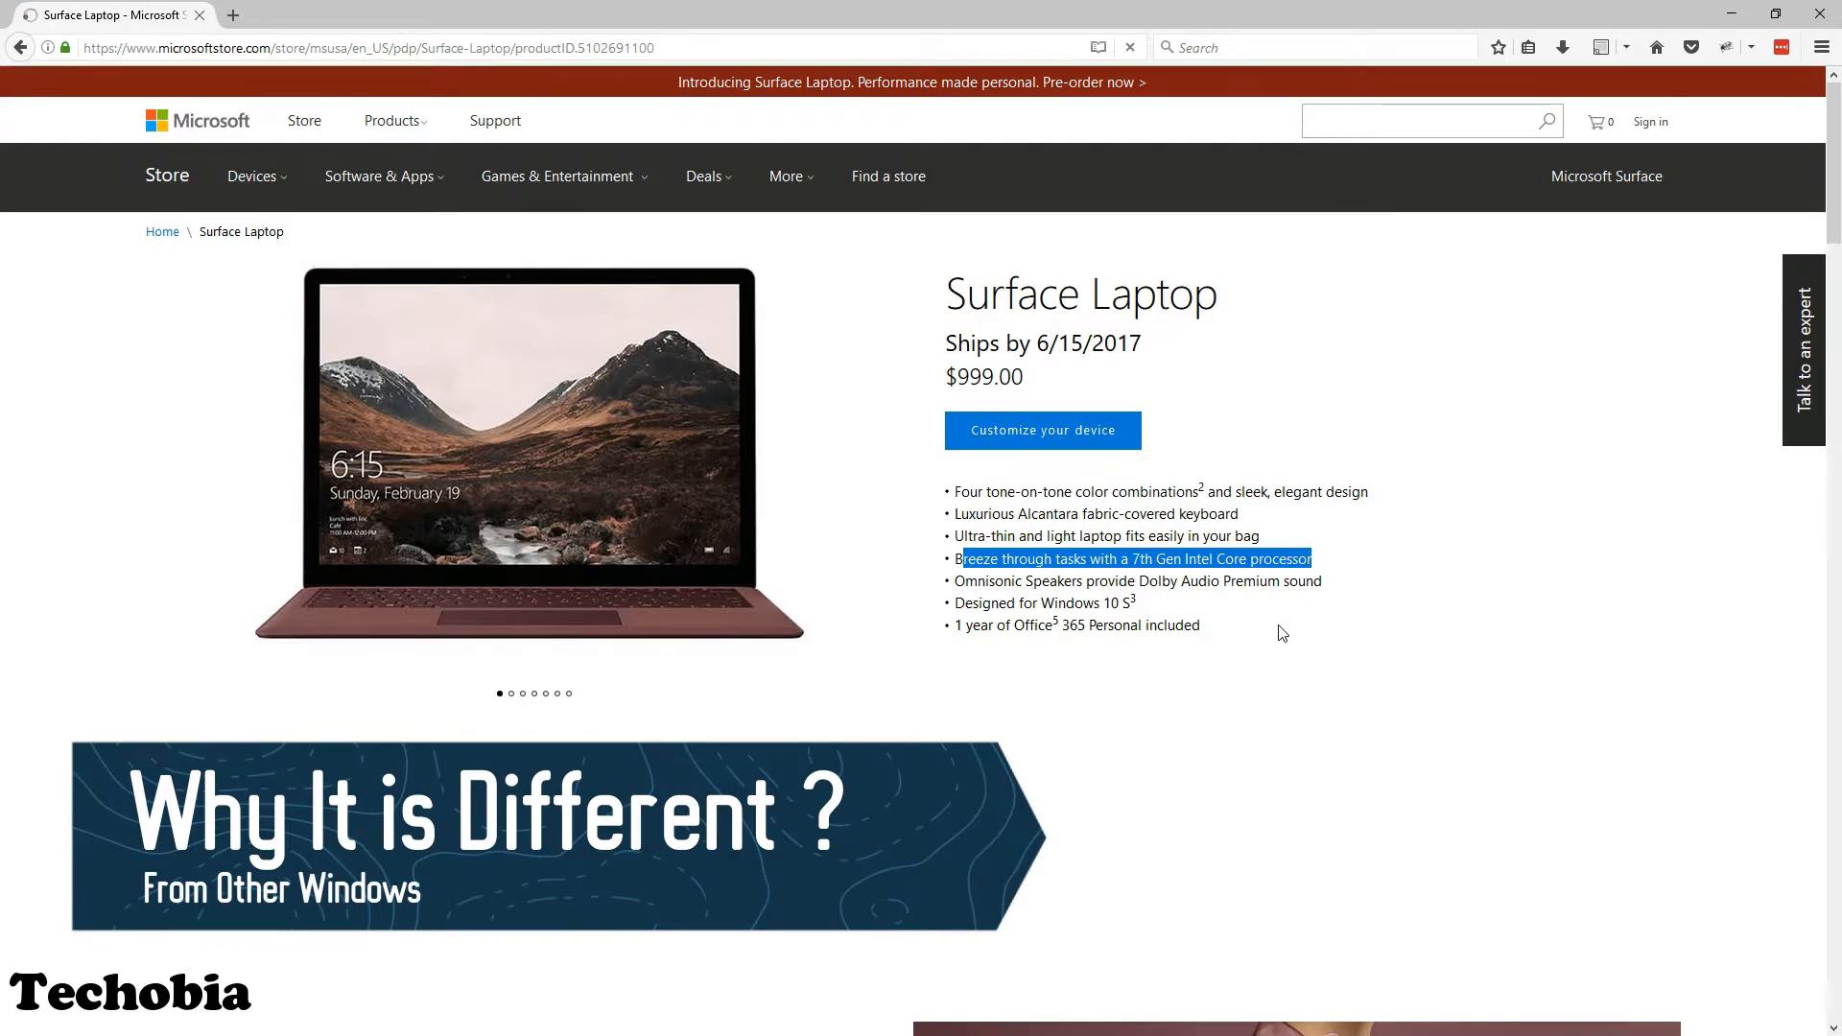
# Step: Scroll past the features to the Tech specs table listing Windows 10 S and the 13.5-inch display
pyautogui.scroll(-3)
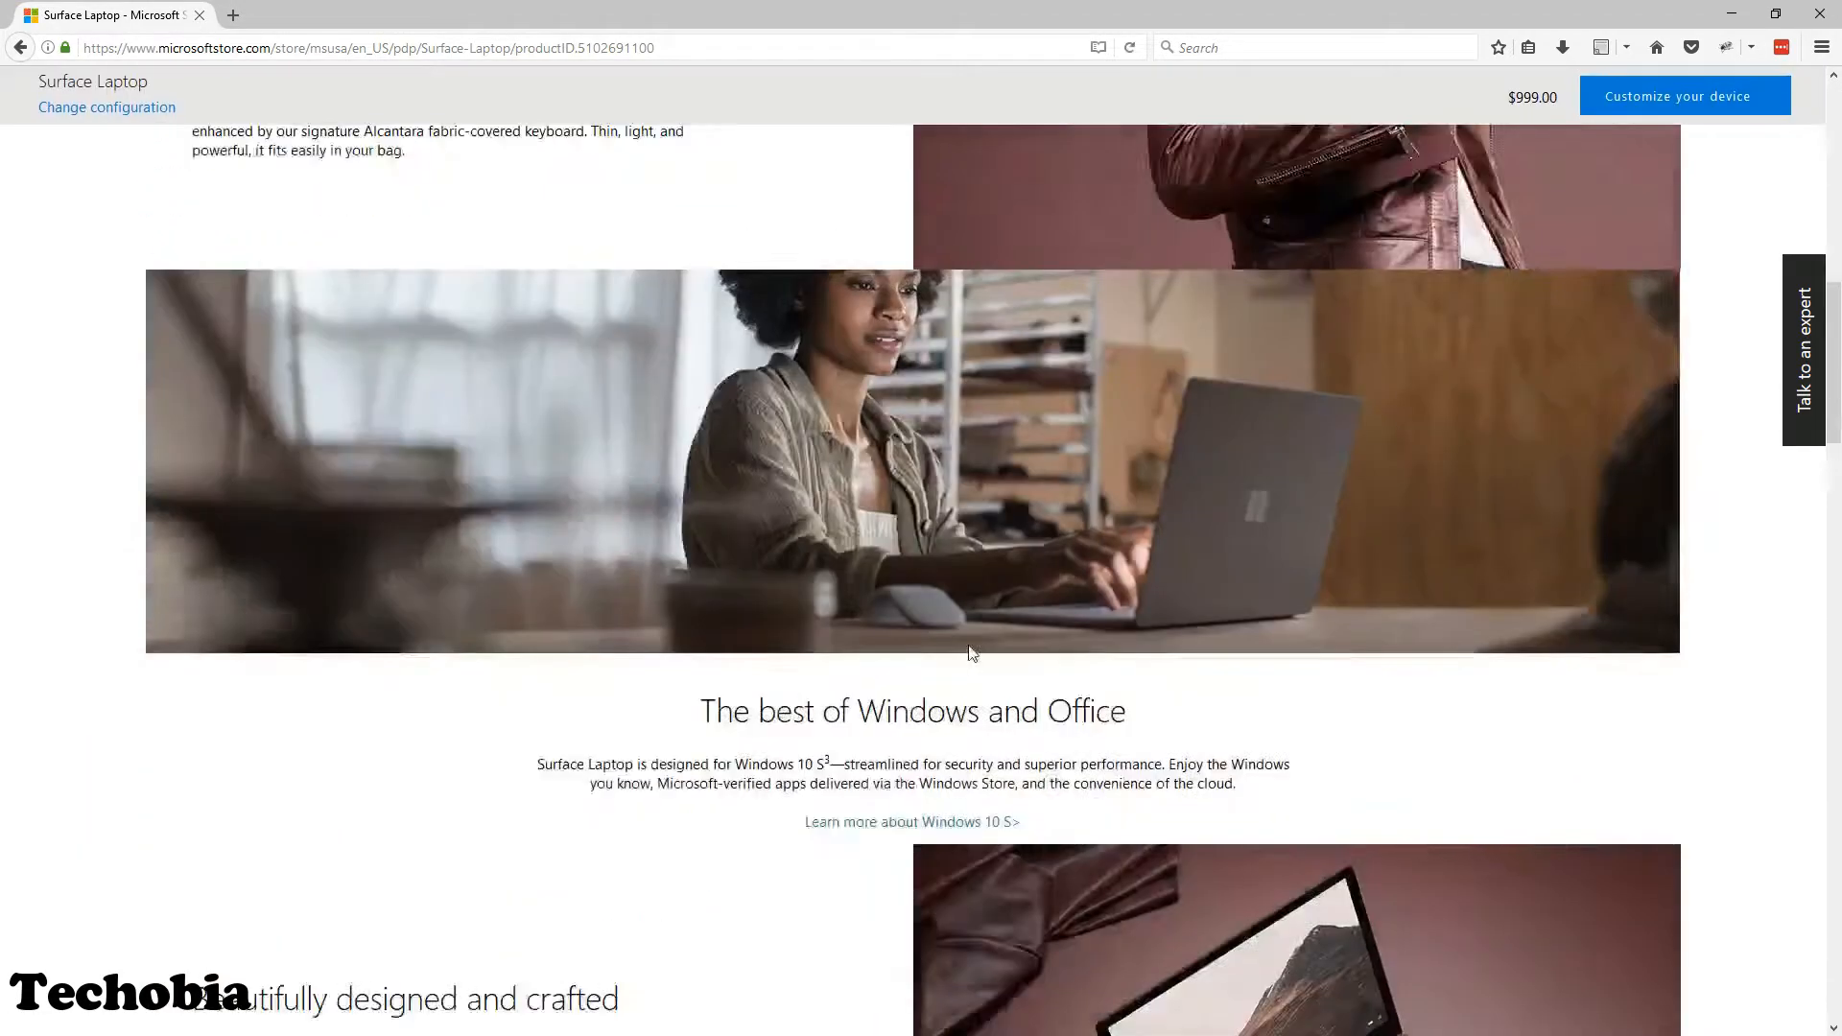
pyautogui.scroll(-3)
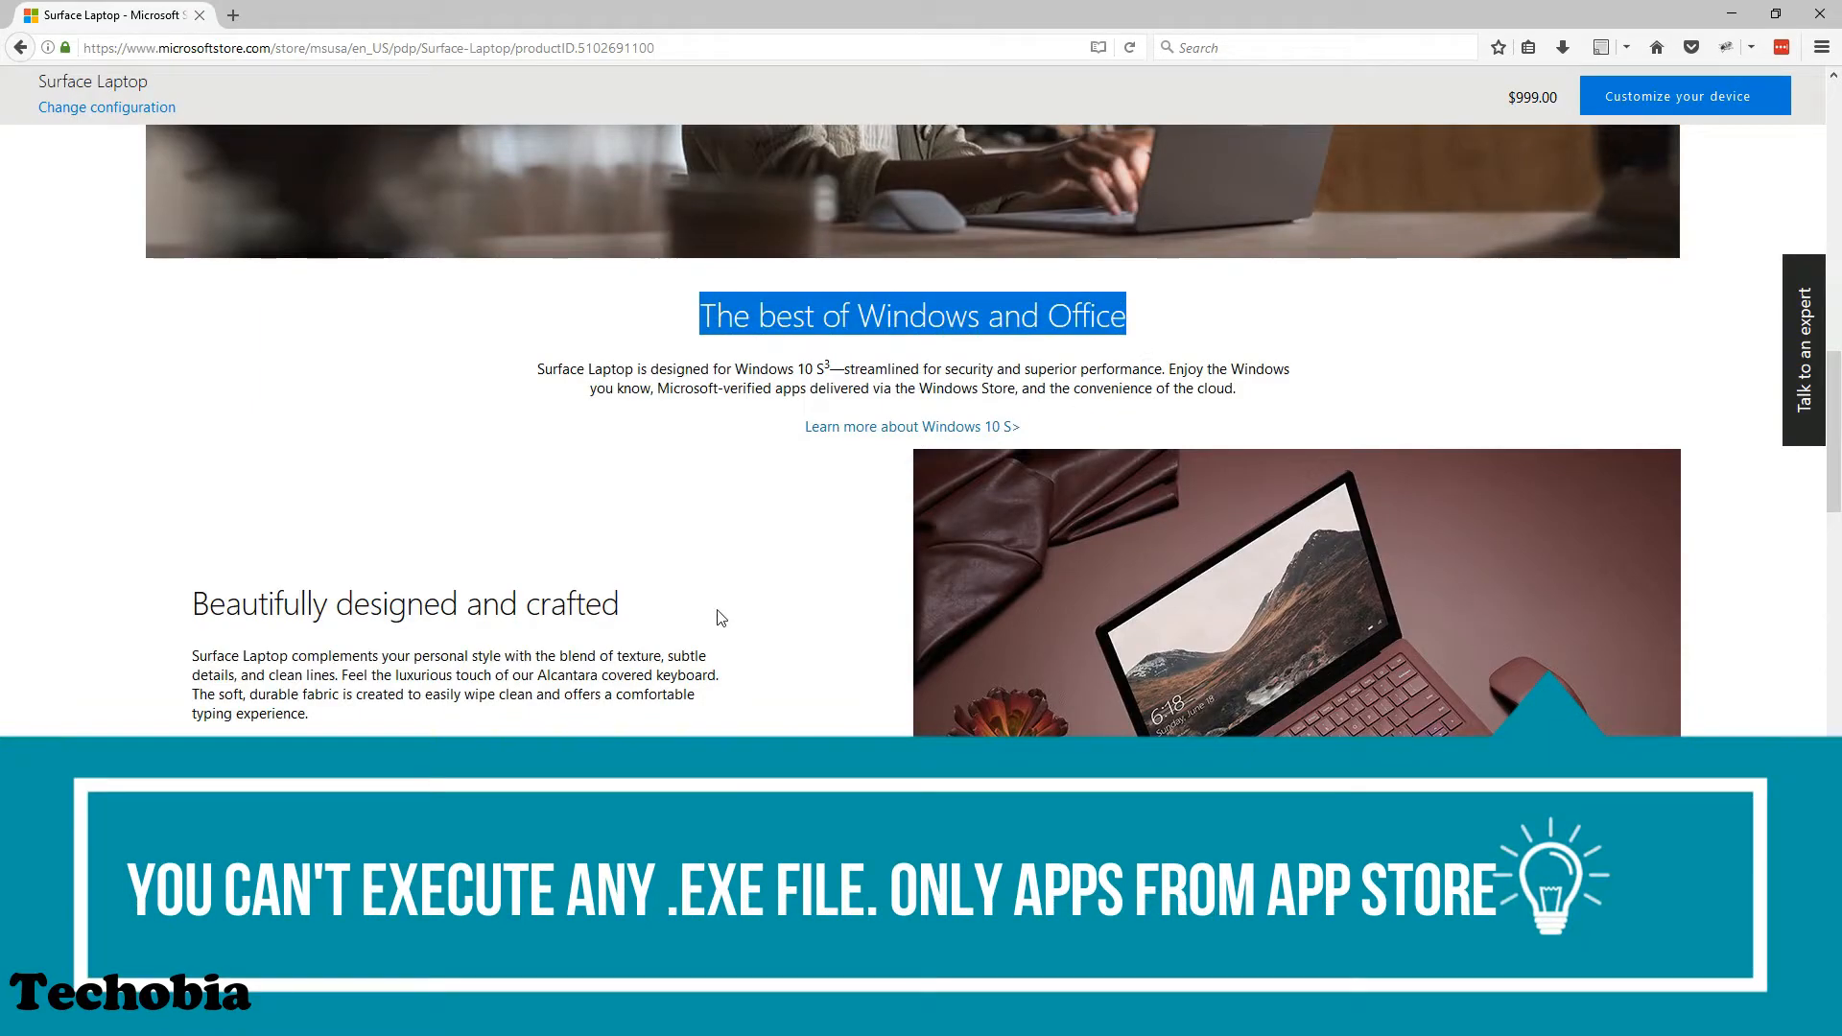
pyautogui.scroll(-3)
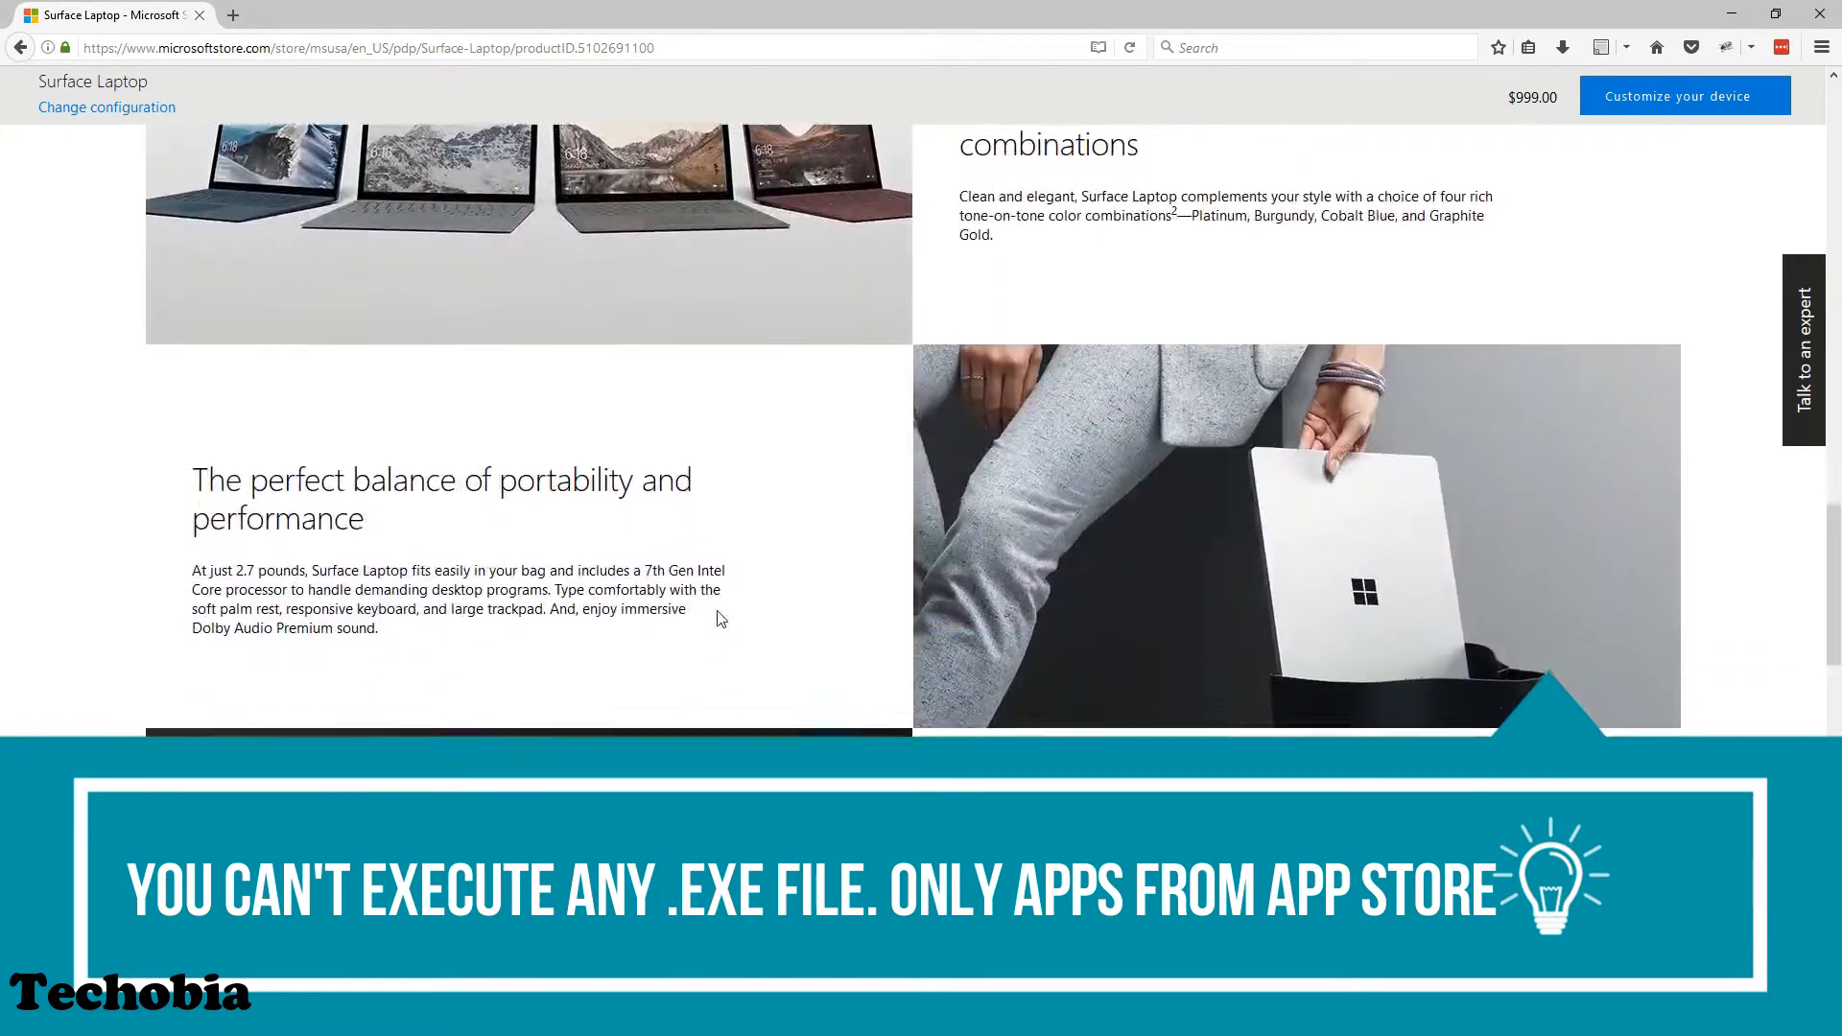
pyautogui.scroll(-3)
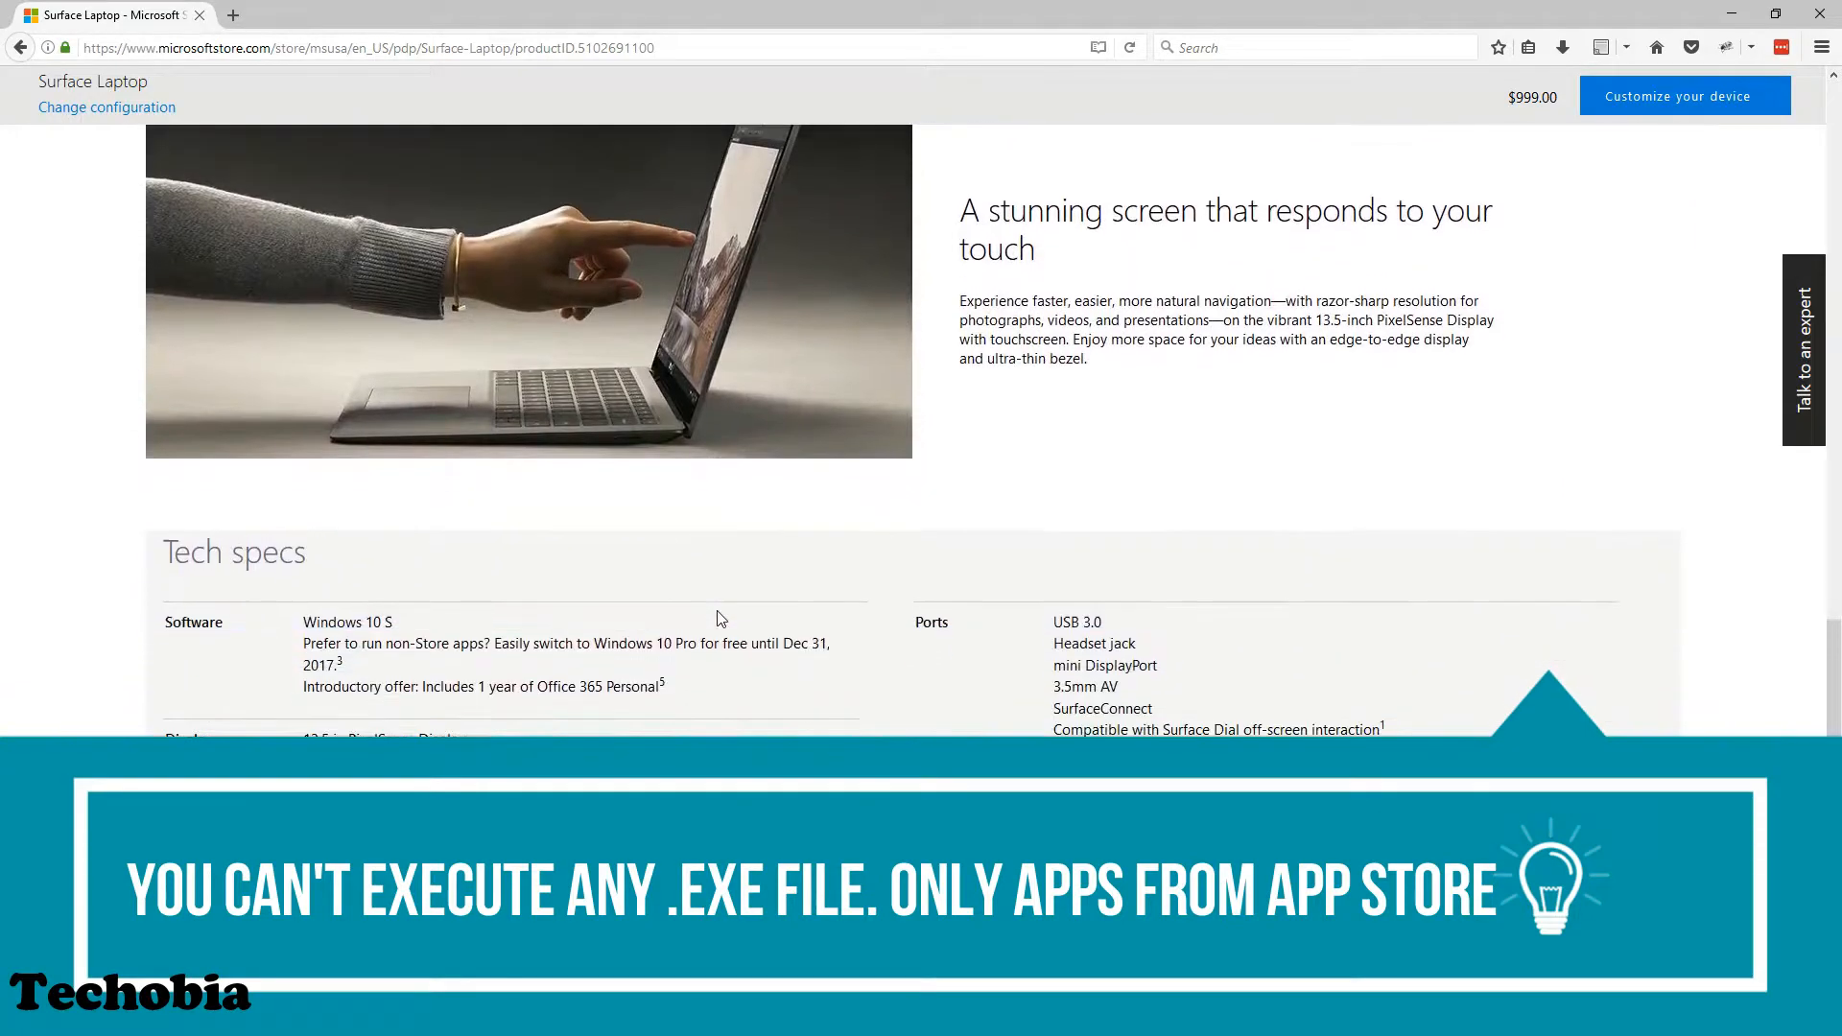
pyautogui.scroll(-3)
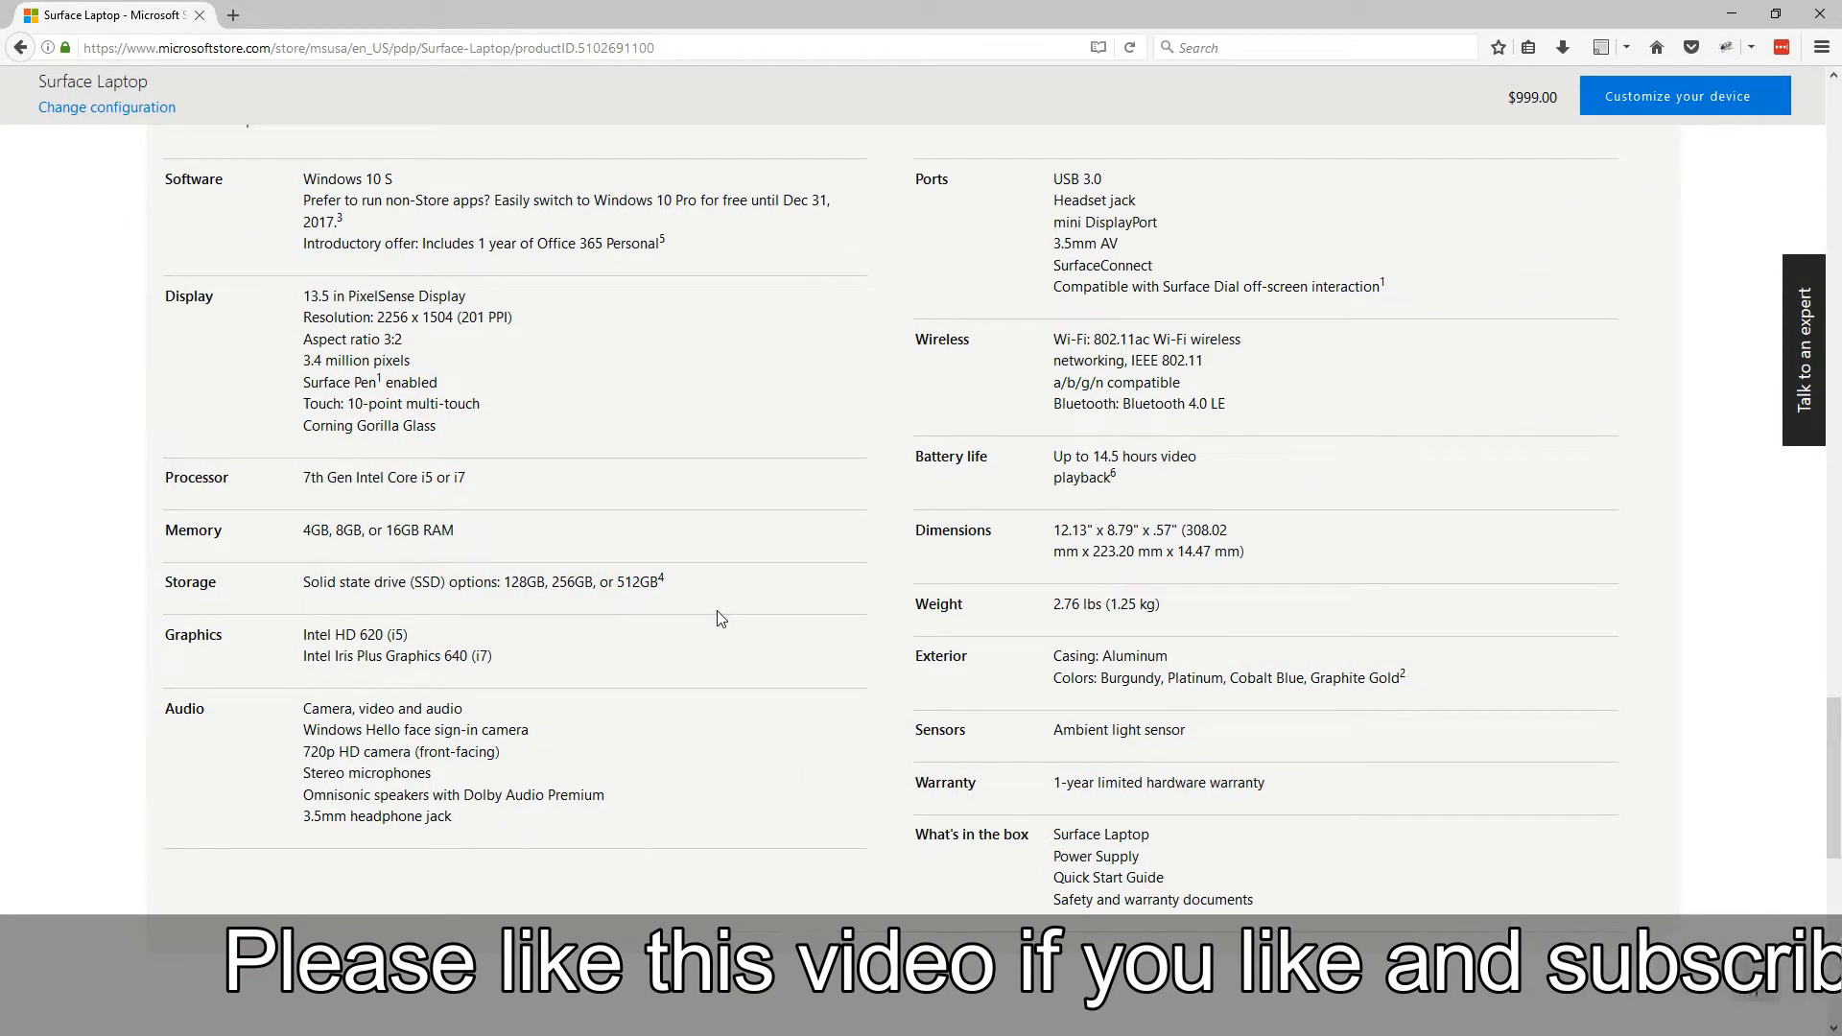
pyautogui.scroll(-3)
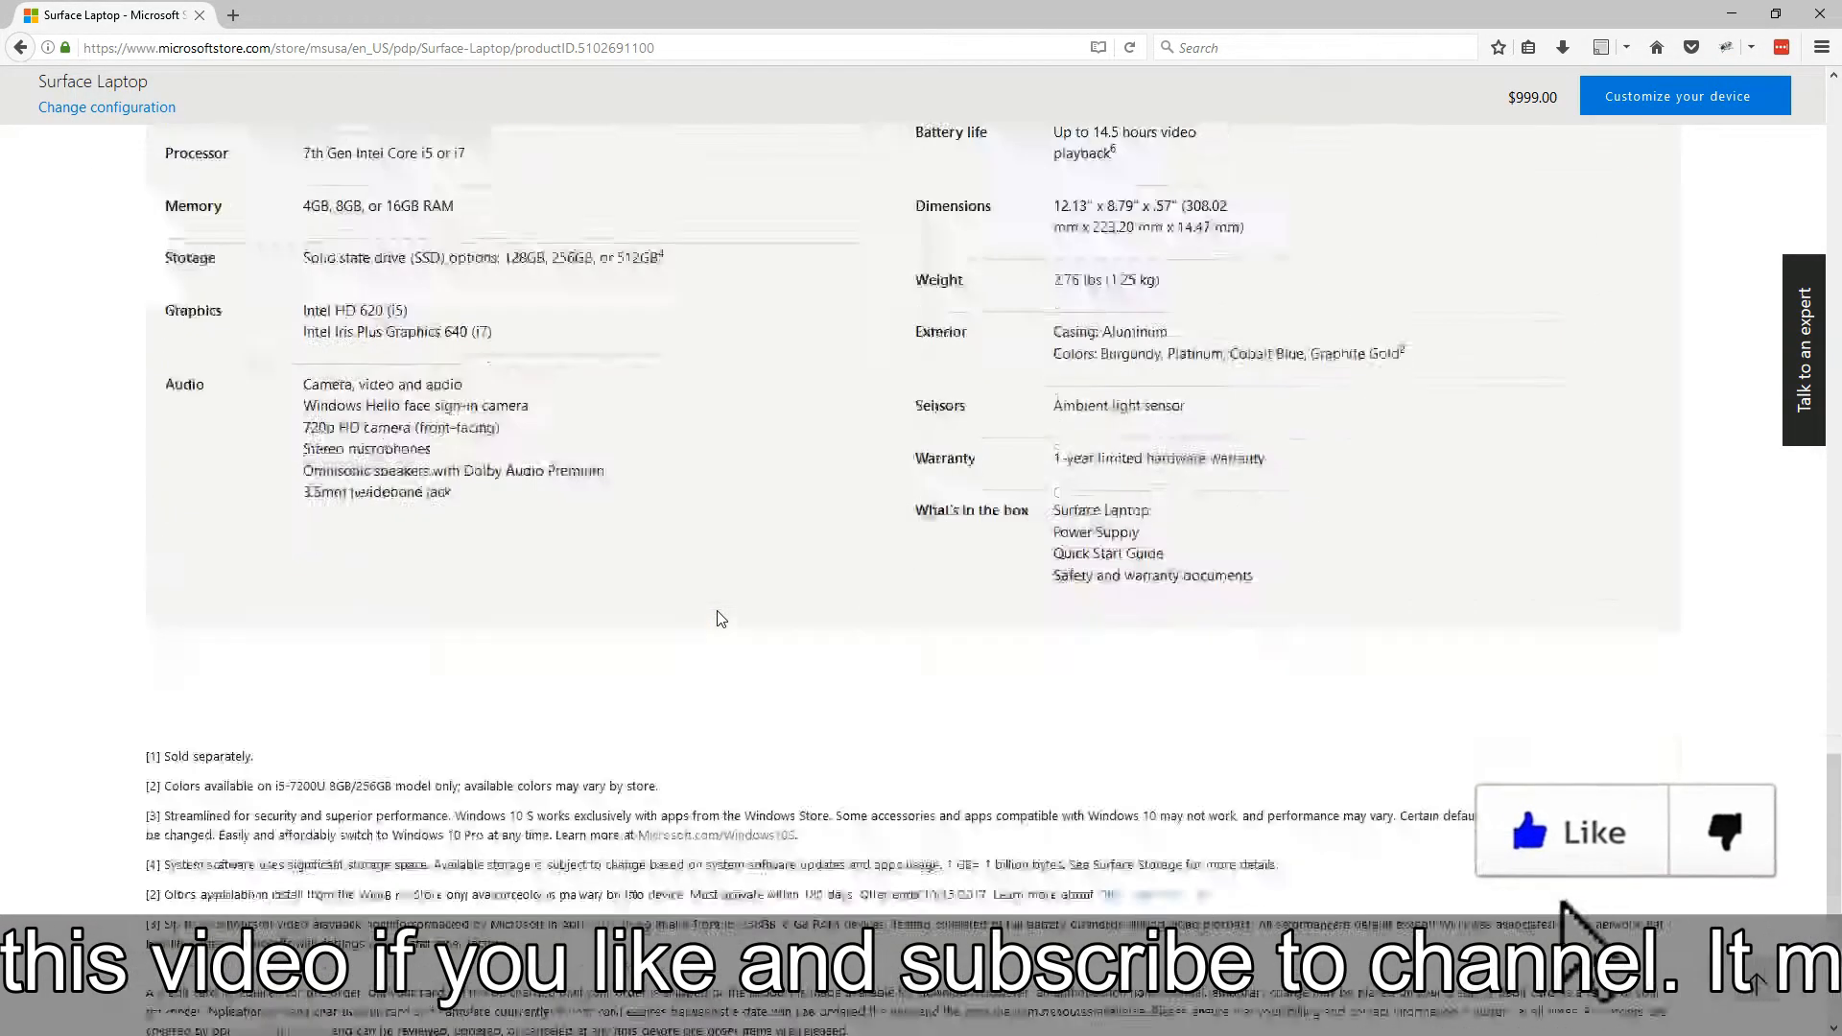
pyautogui.scroll(-3)
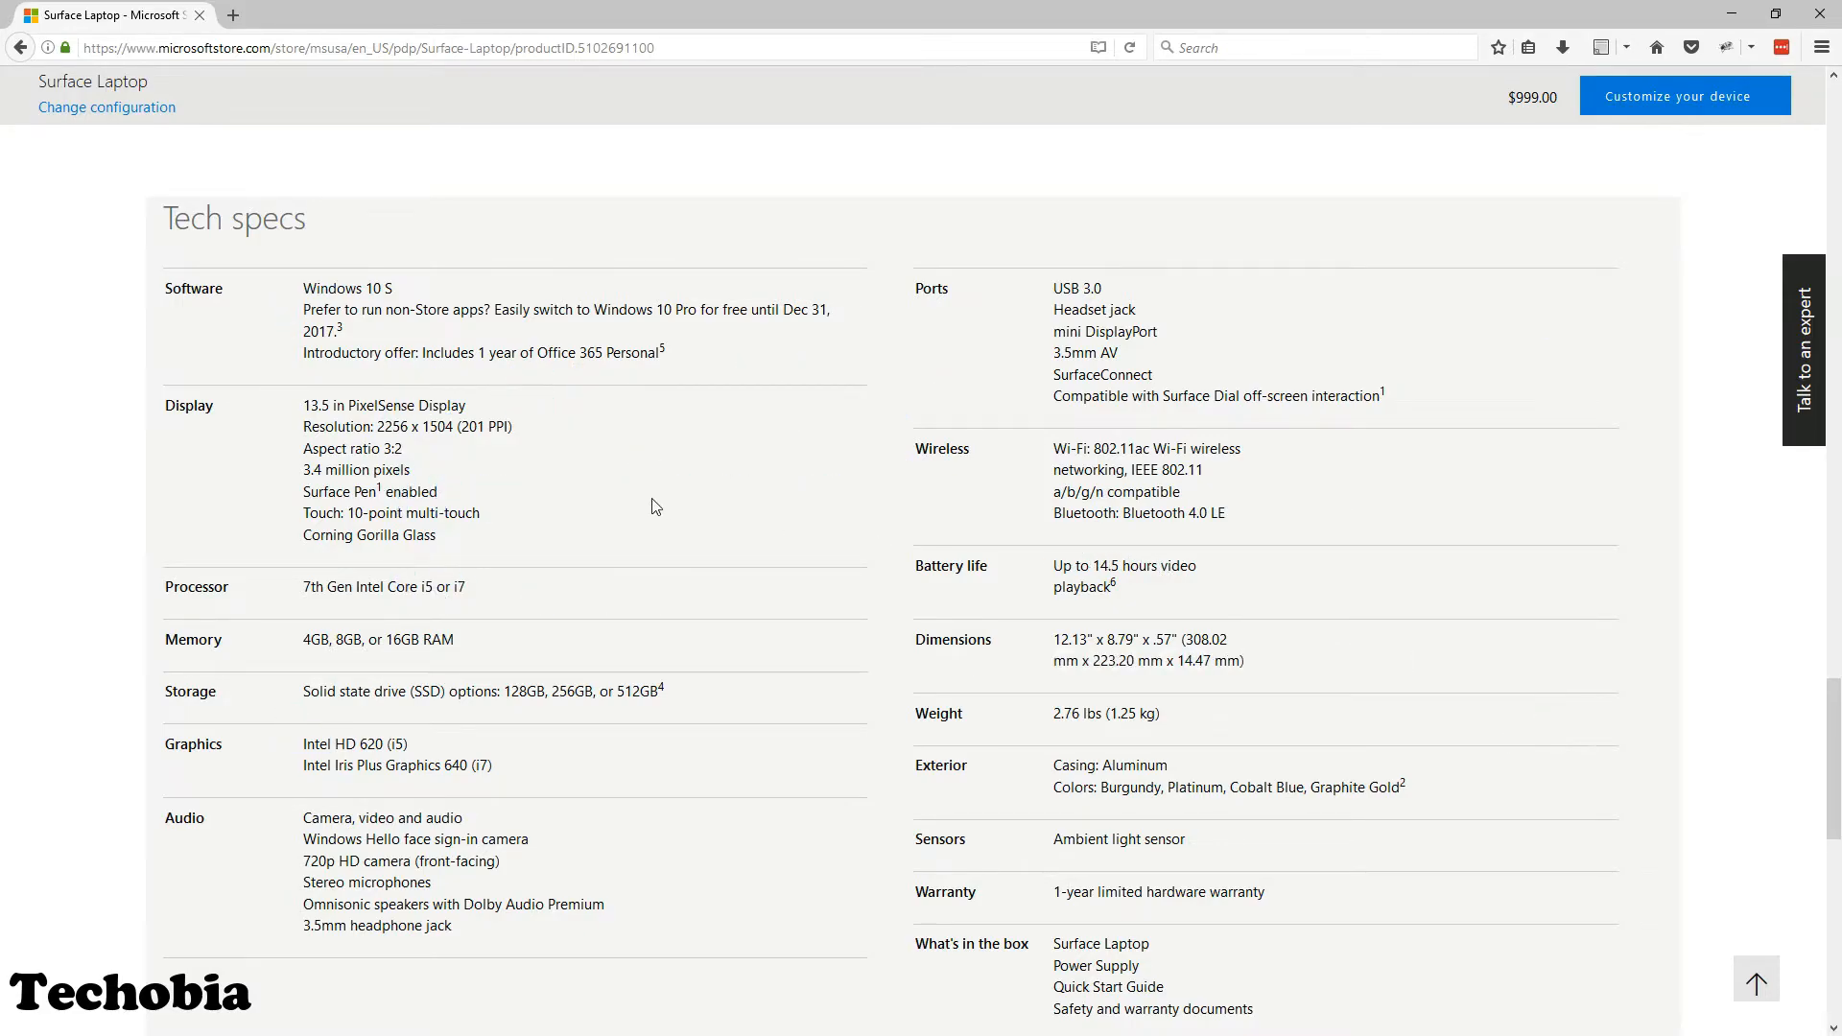
# Step: Scroll back up to the colour combinations and portability sections above the specs
pyautogui.moveTo(301, 405); pyautogui.dragTo(480, 513)
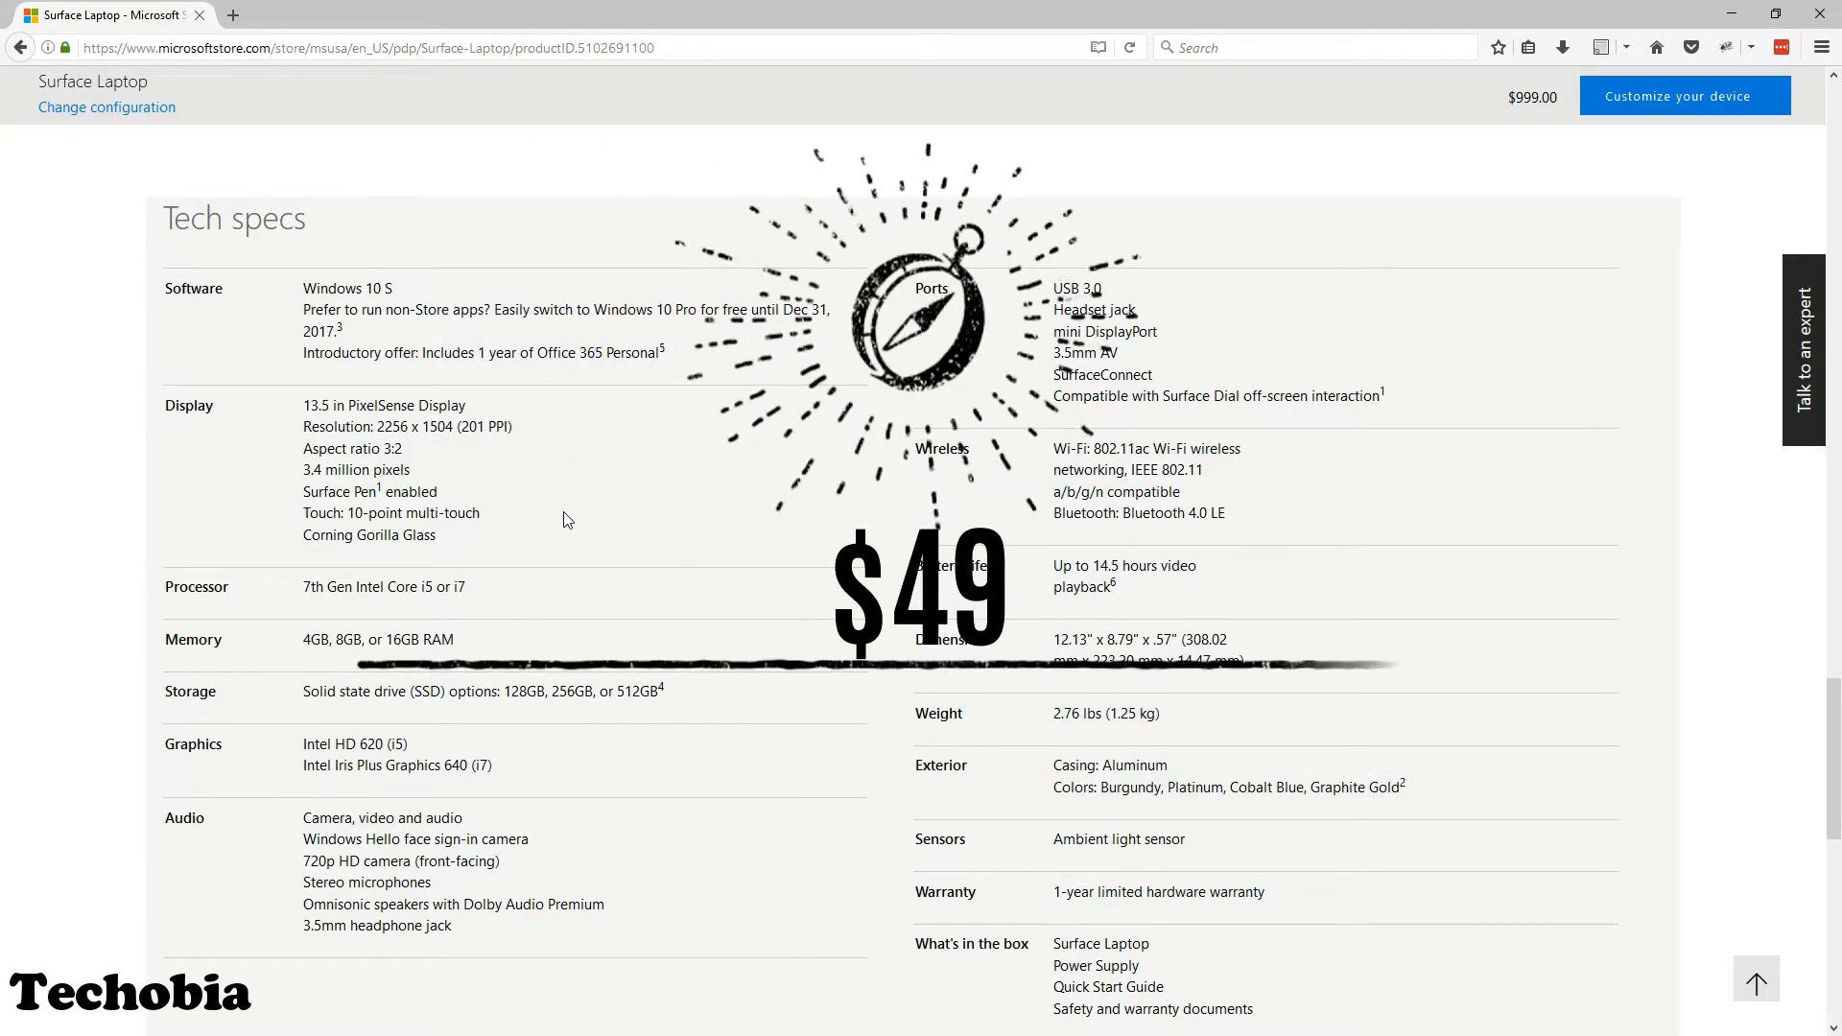
pyautogui.scroll(3)
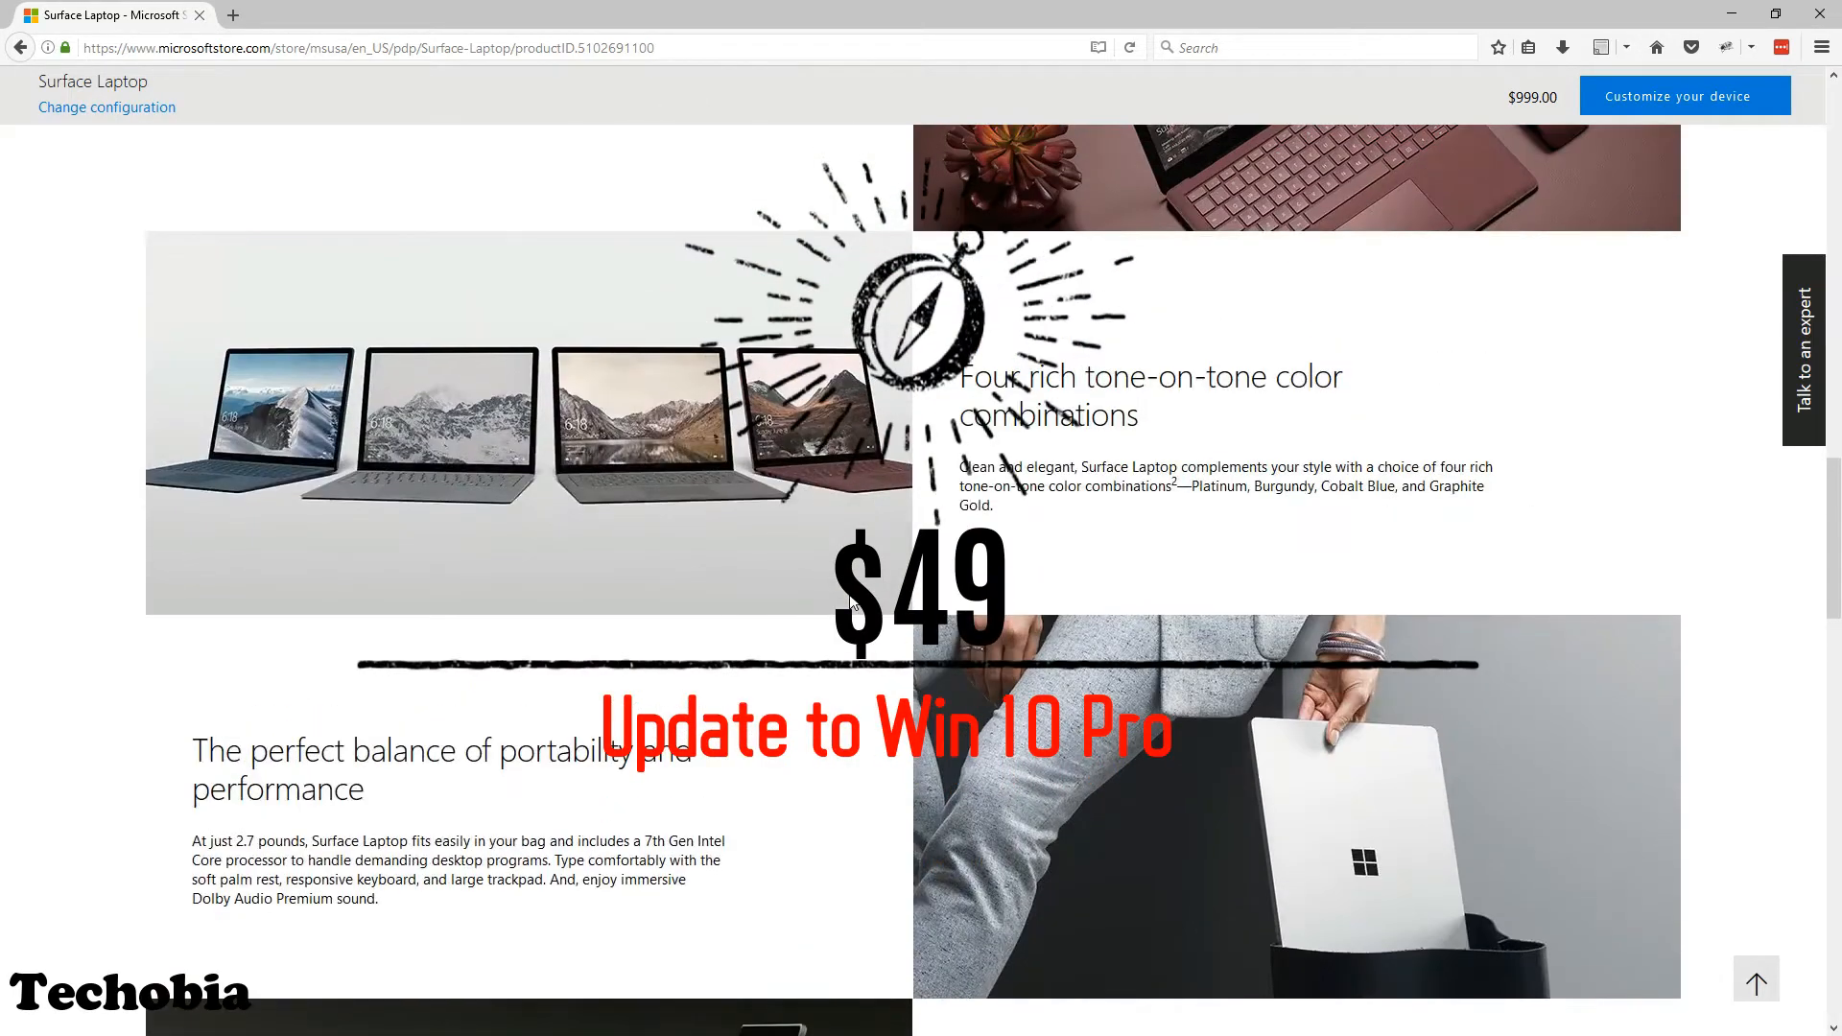
pyautogui.scroll(-3)
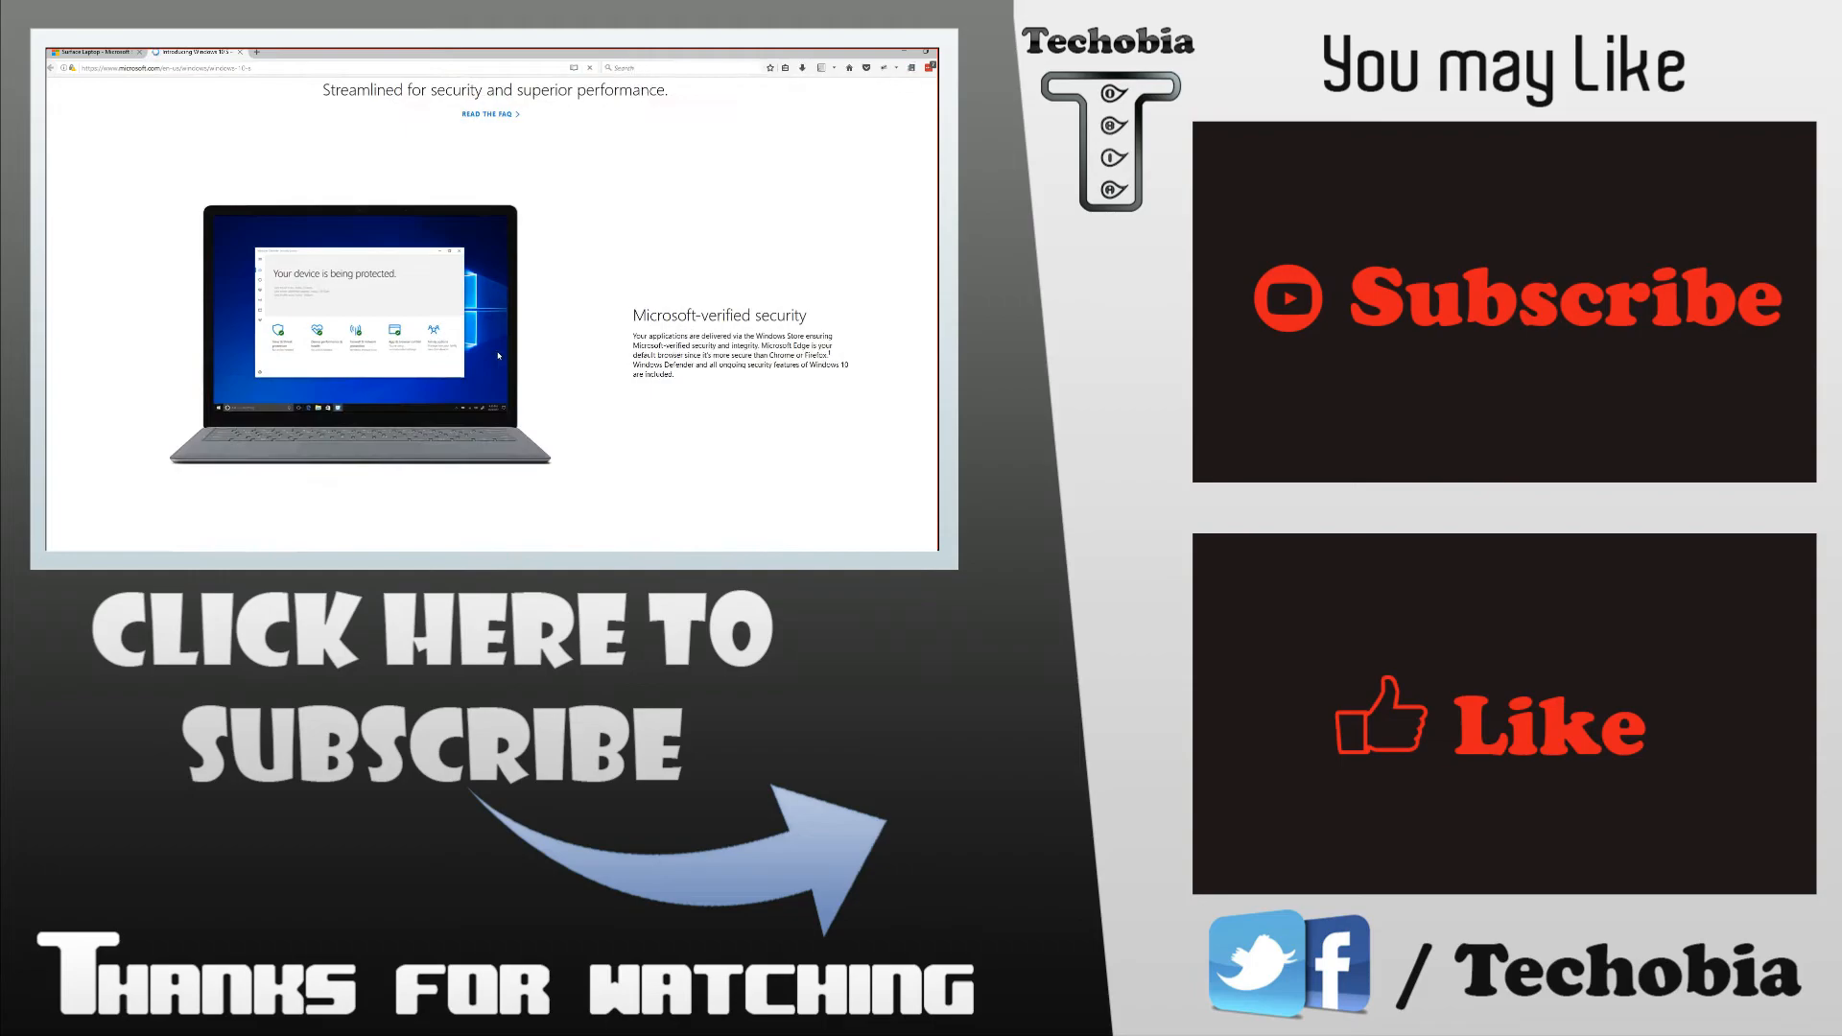
pyautogui.scroll(-3)
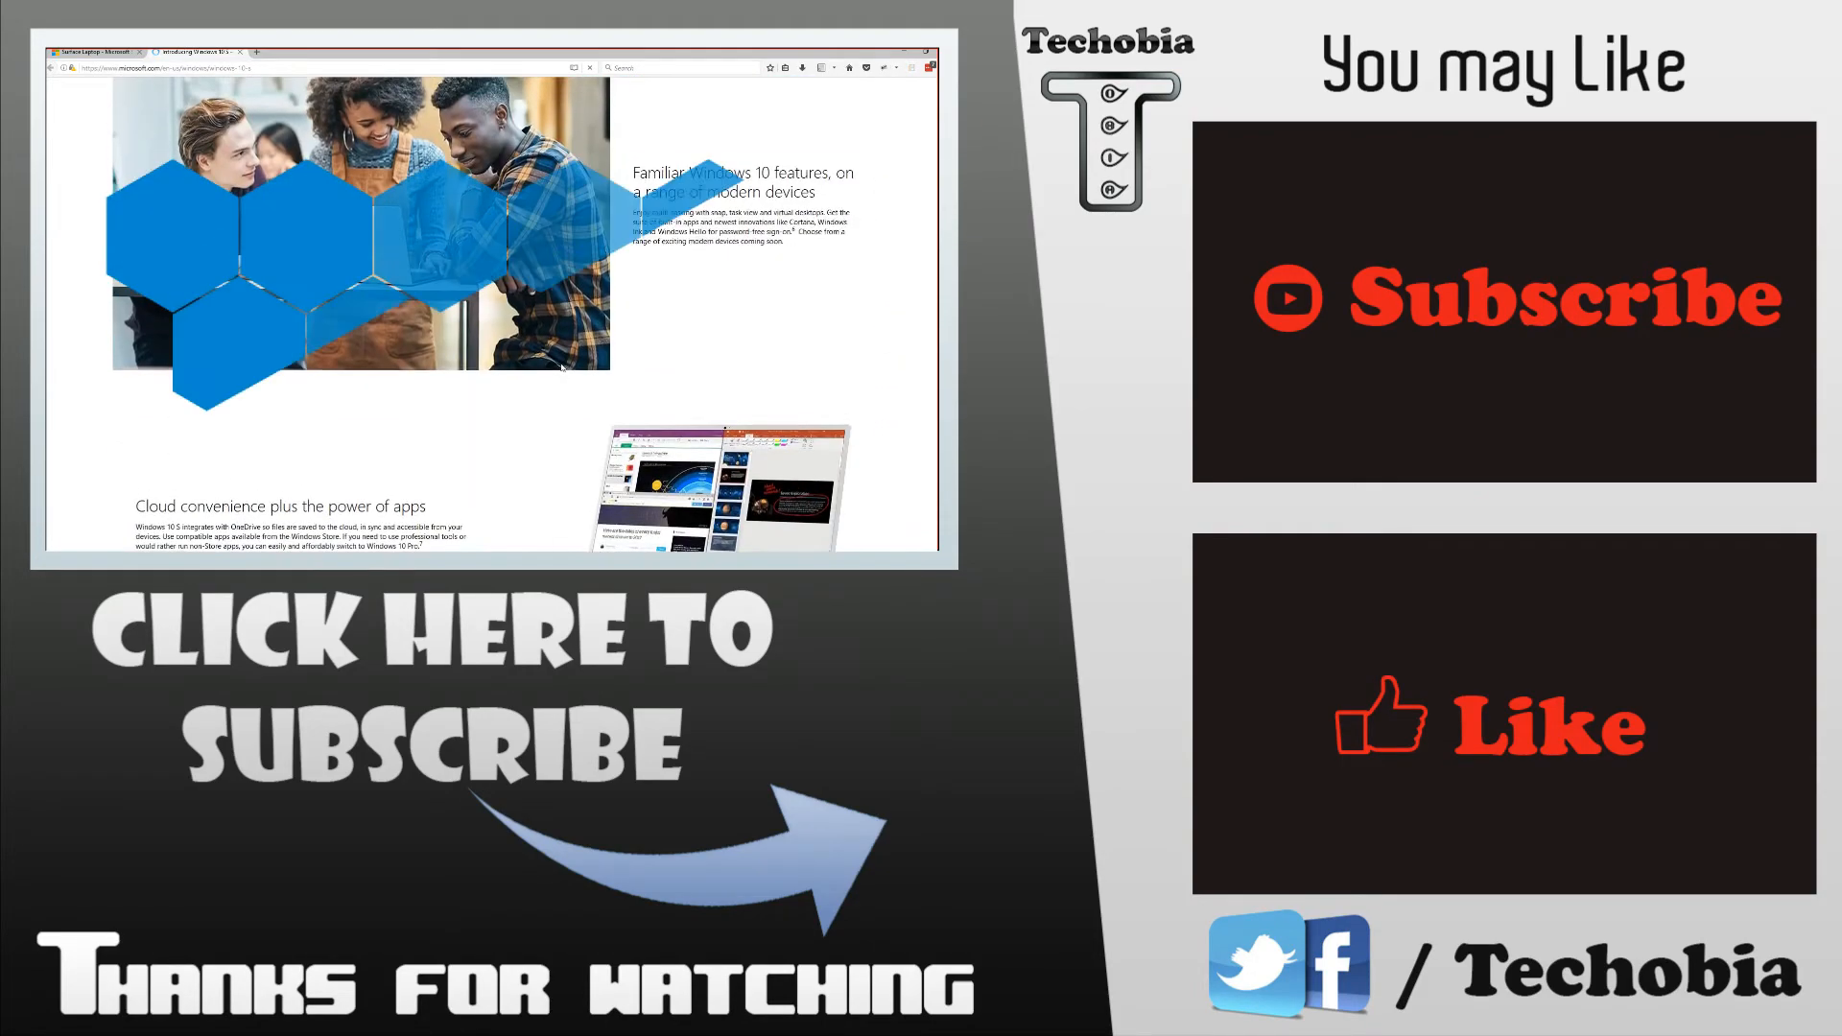
pyautogui.click(197, 50)
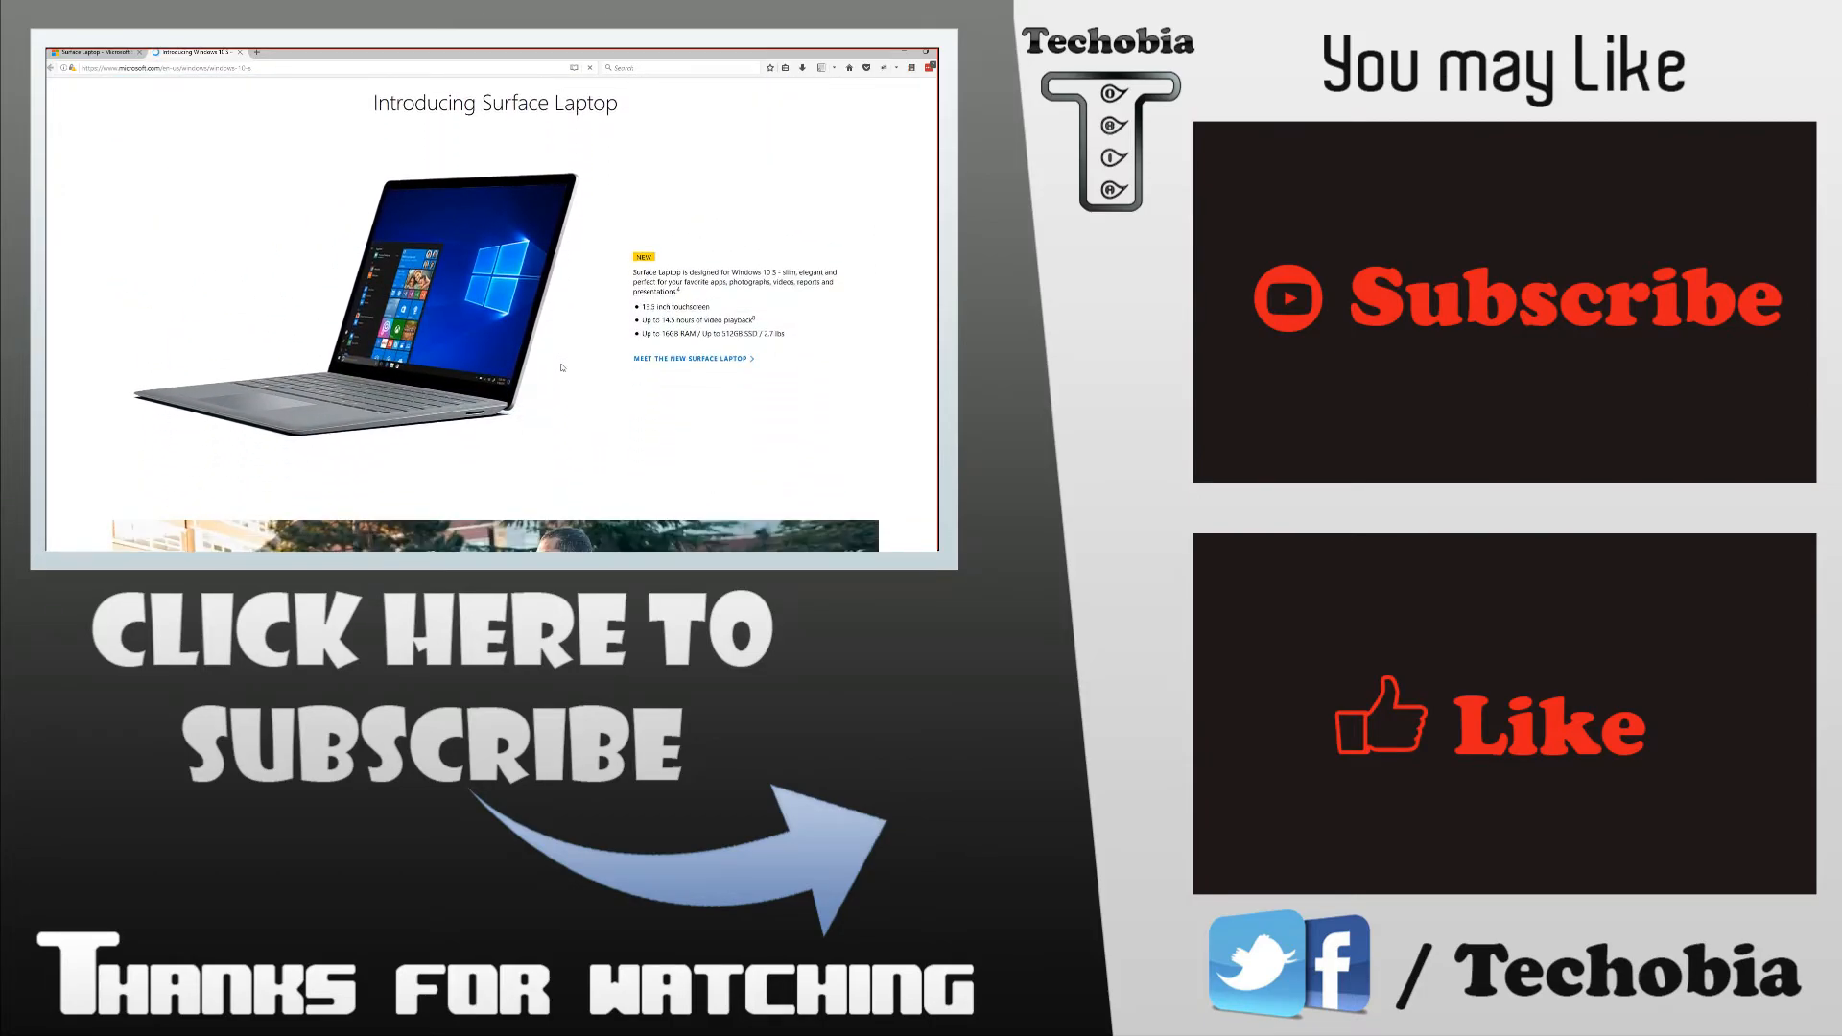
pyautogui.scroll(-3)
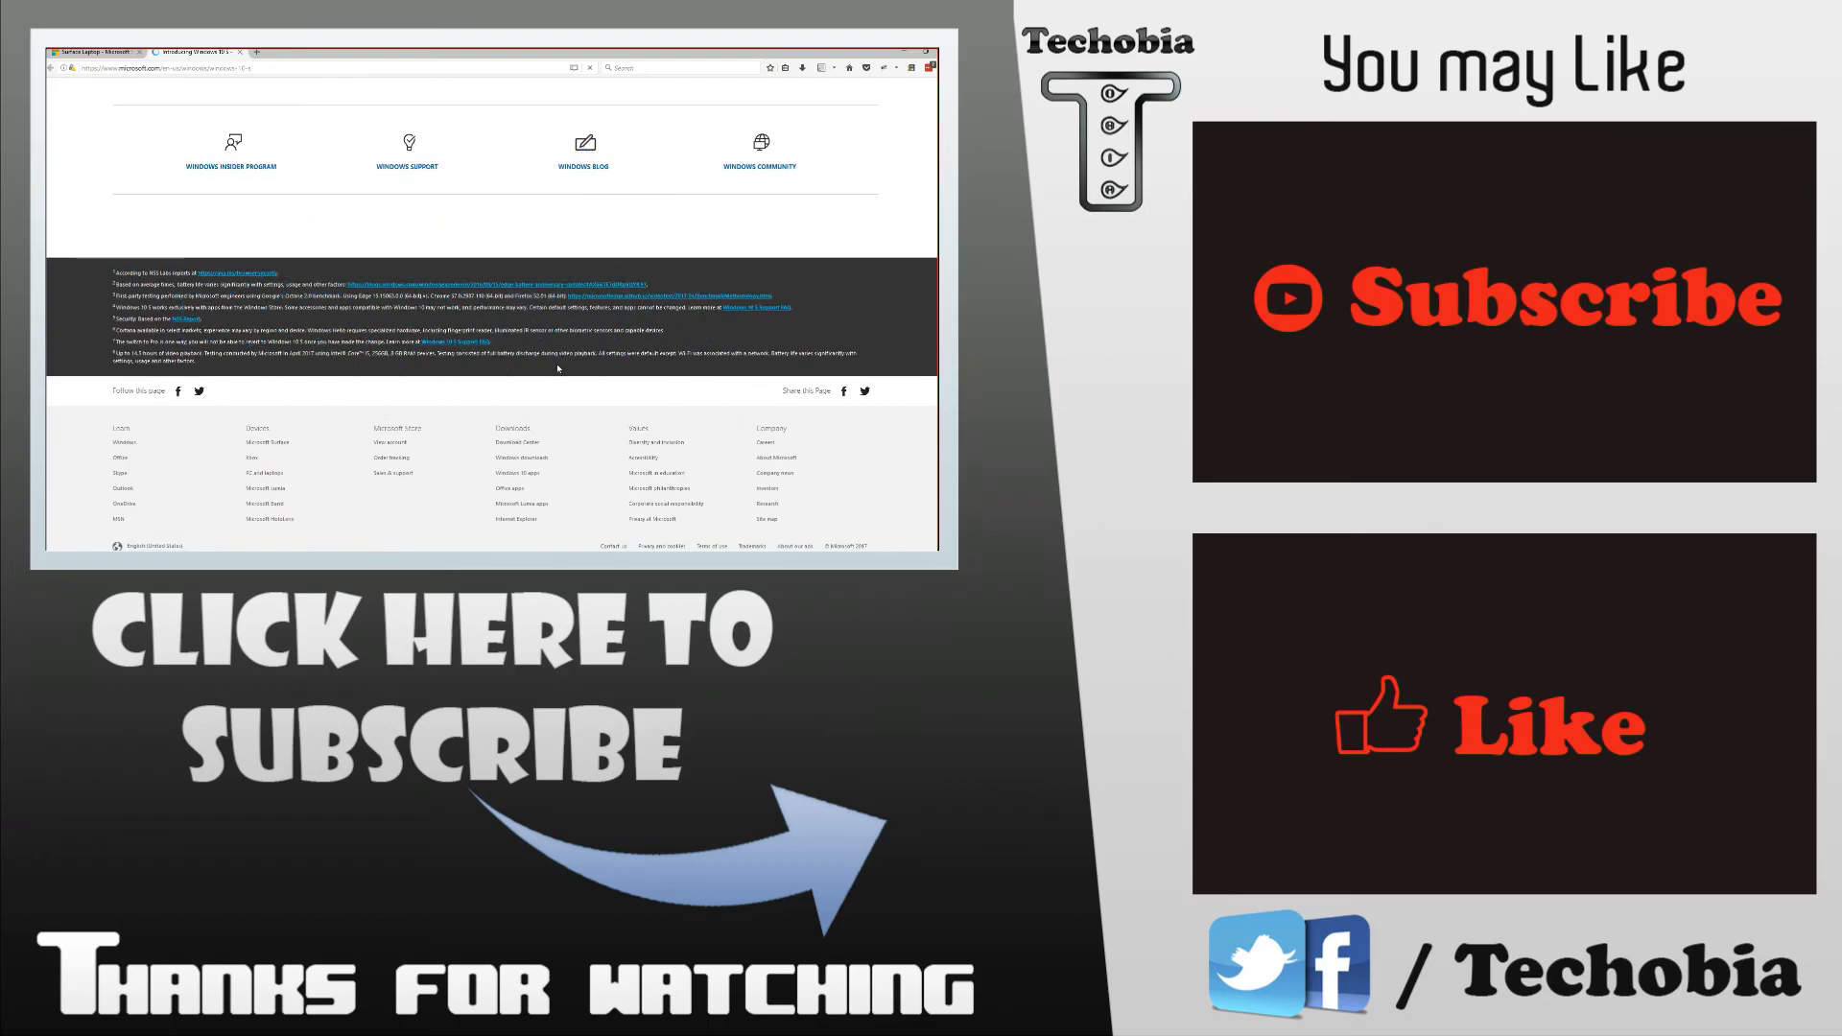